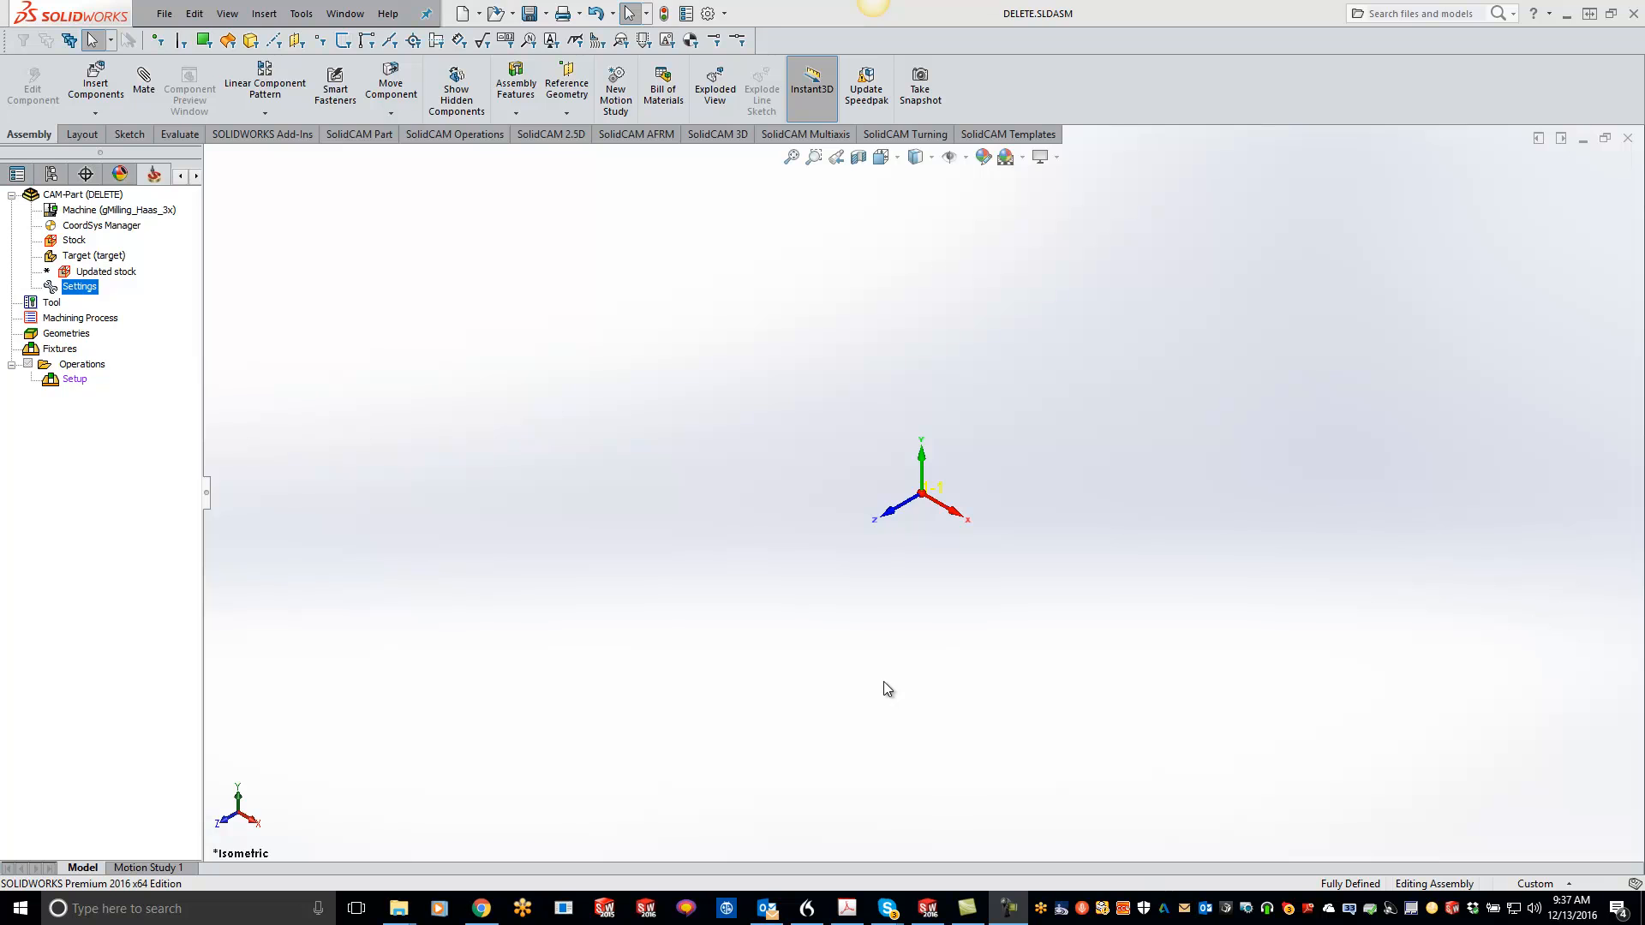
{"action": "mouse_move", "coordinate": [502, 550]}
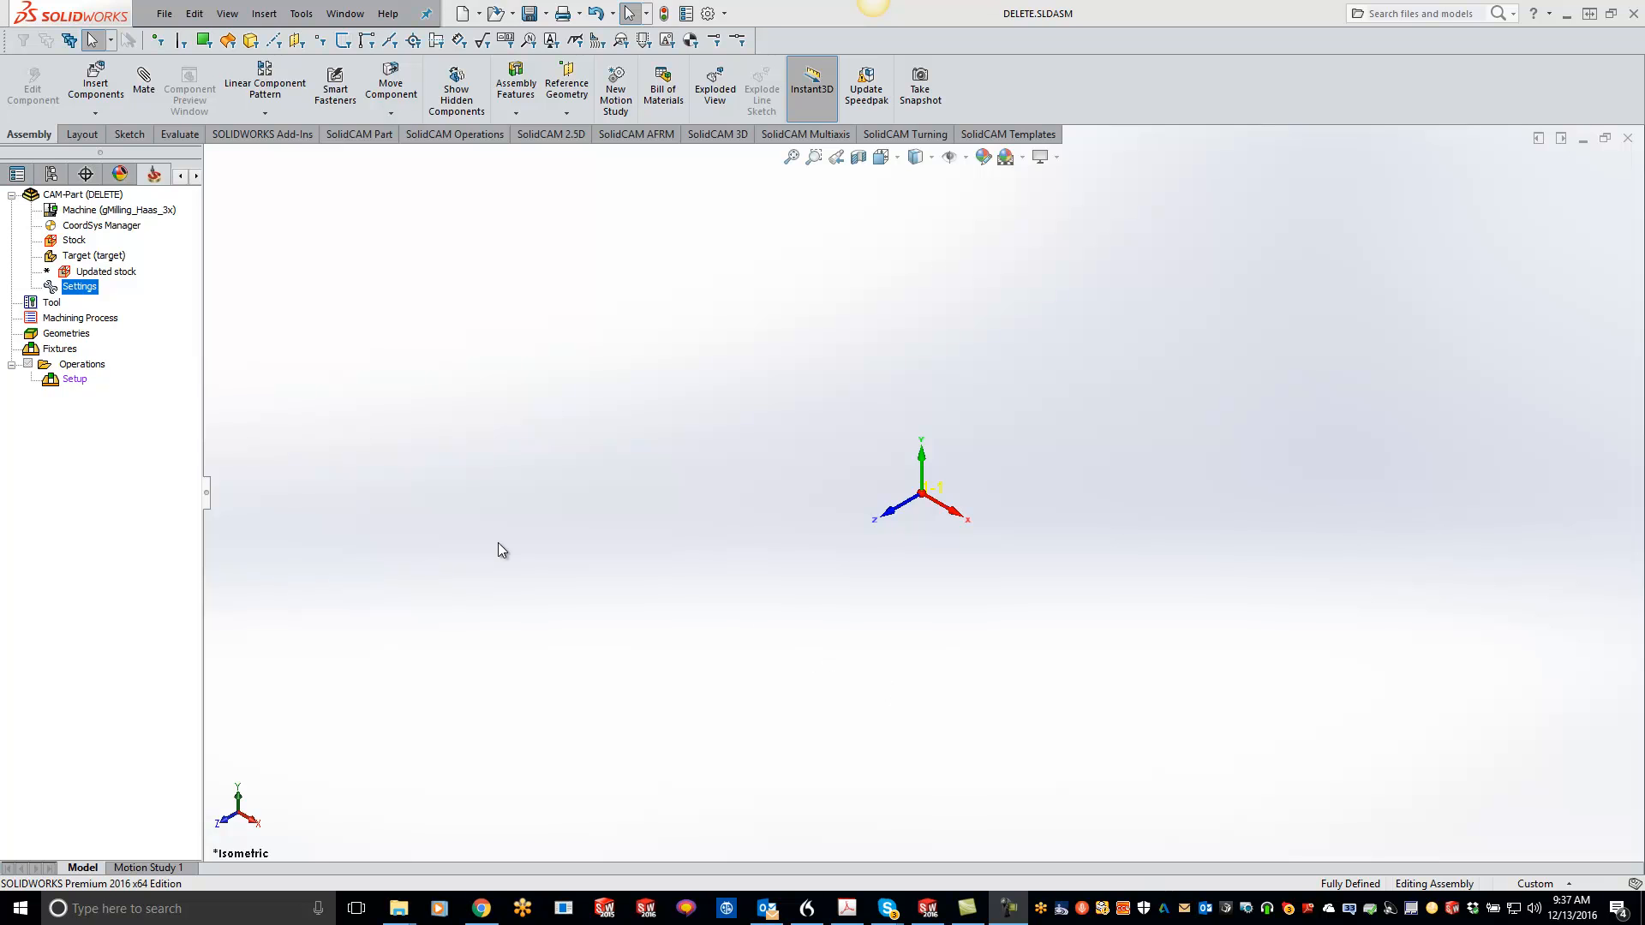
{"action": "mouse_move", "coordinate": [150, 401]}
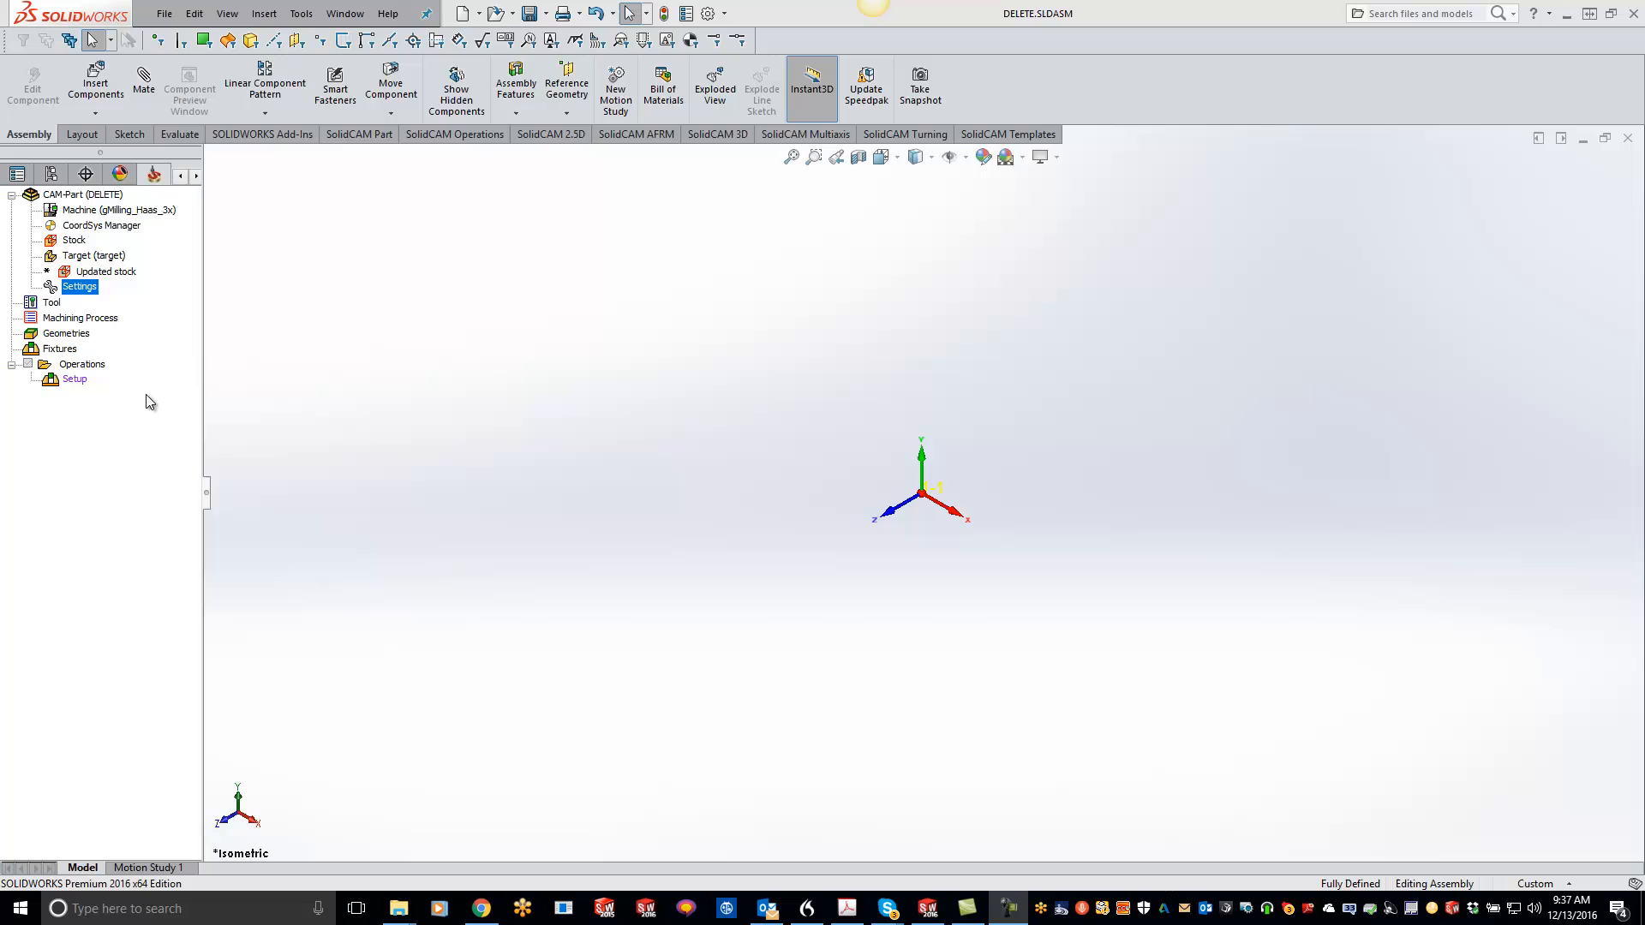
Step: Start a new iMachining operation from the Operations node of the SolidCAM tree
{"action": "right_click", "coordinate": [82, 364]}
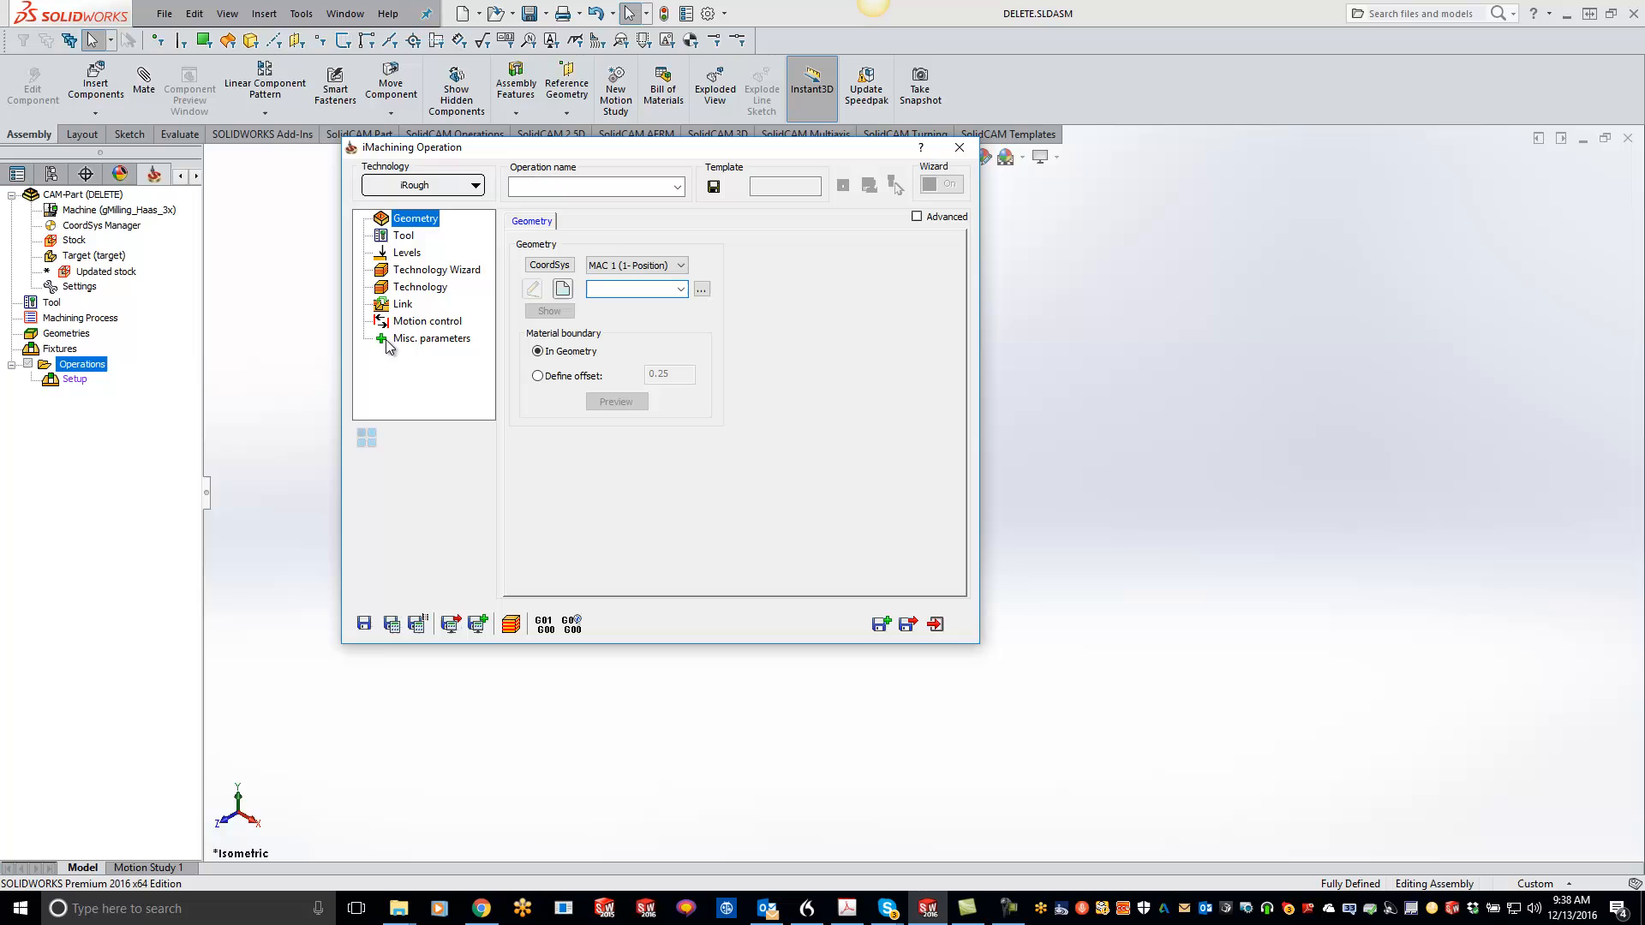
Step: On the Technology page, enable a 0.01 wall/island offset and a contour floor finish
{"action": "left_click", "coordinate": [420, 286]}
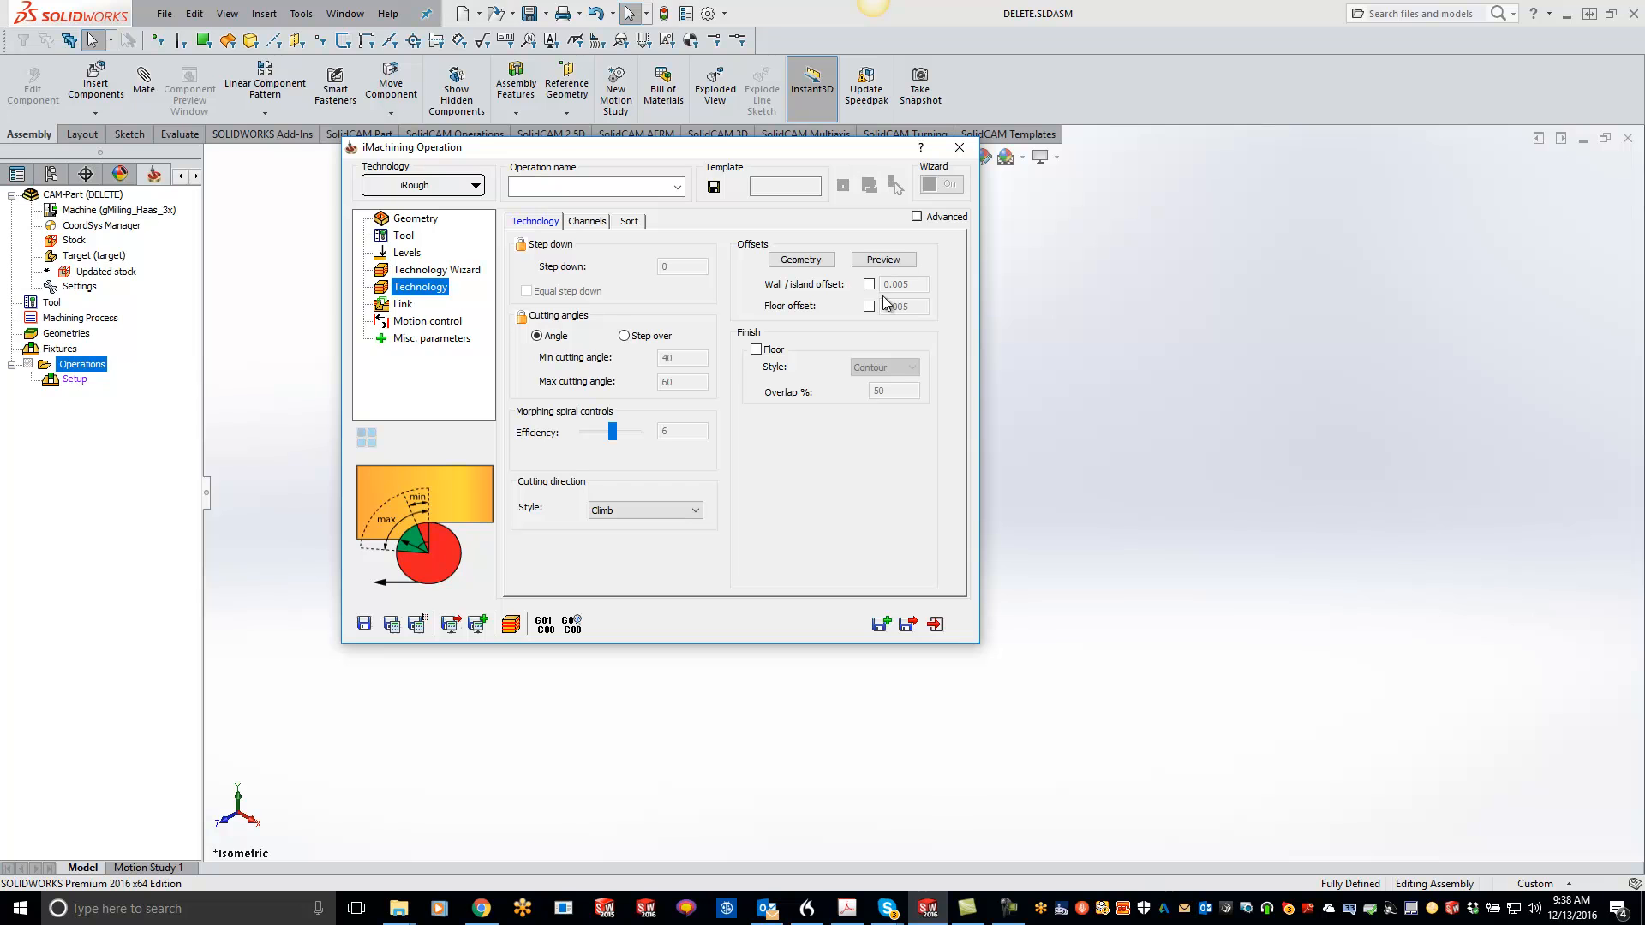
{"action": "left_click", "coordinate": [868, 284]}
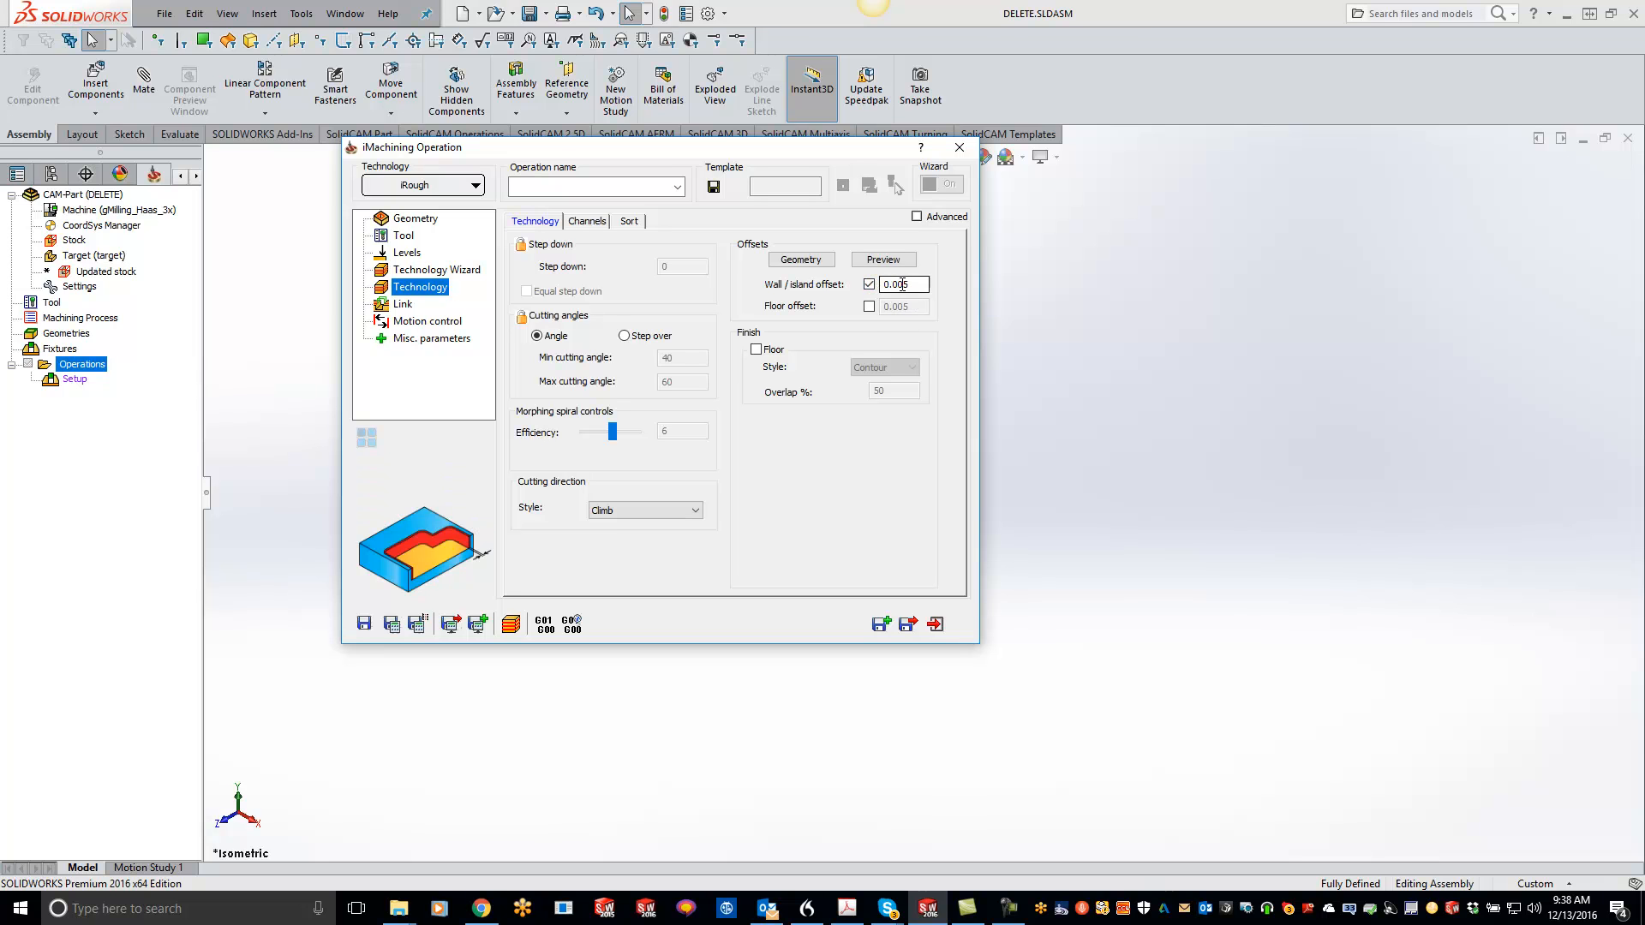
{"action": "type", "text": "0.01"}
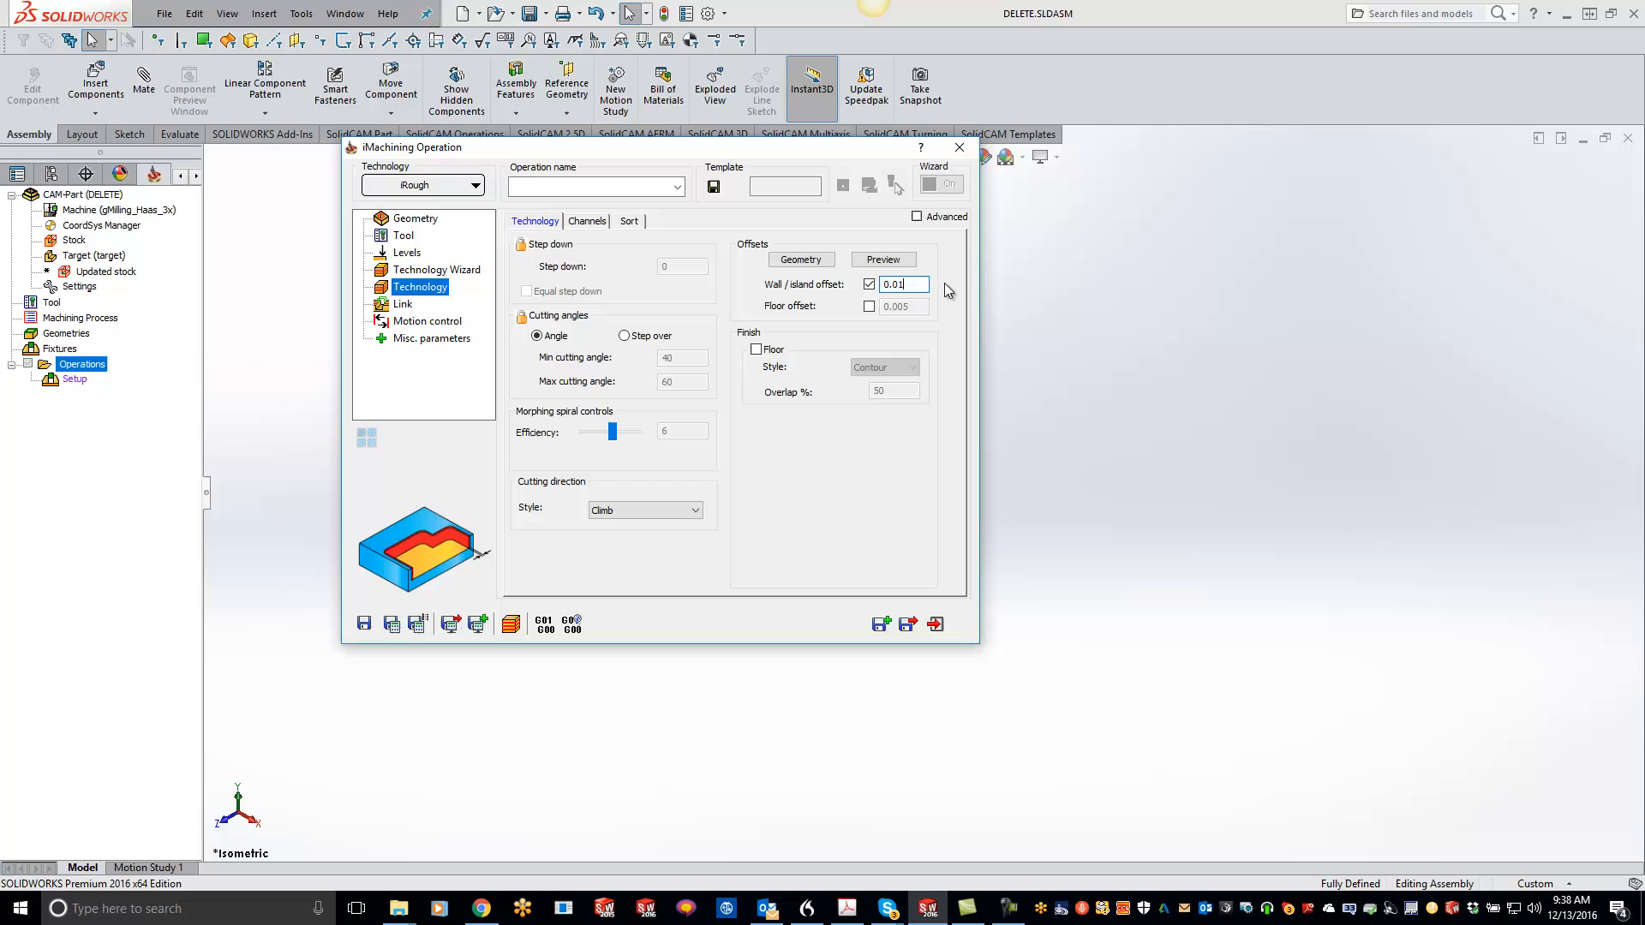
{"action": "mouse_move", "coordinate": [764, 420]}
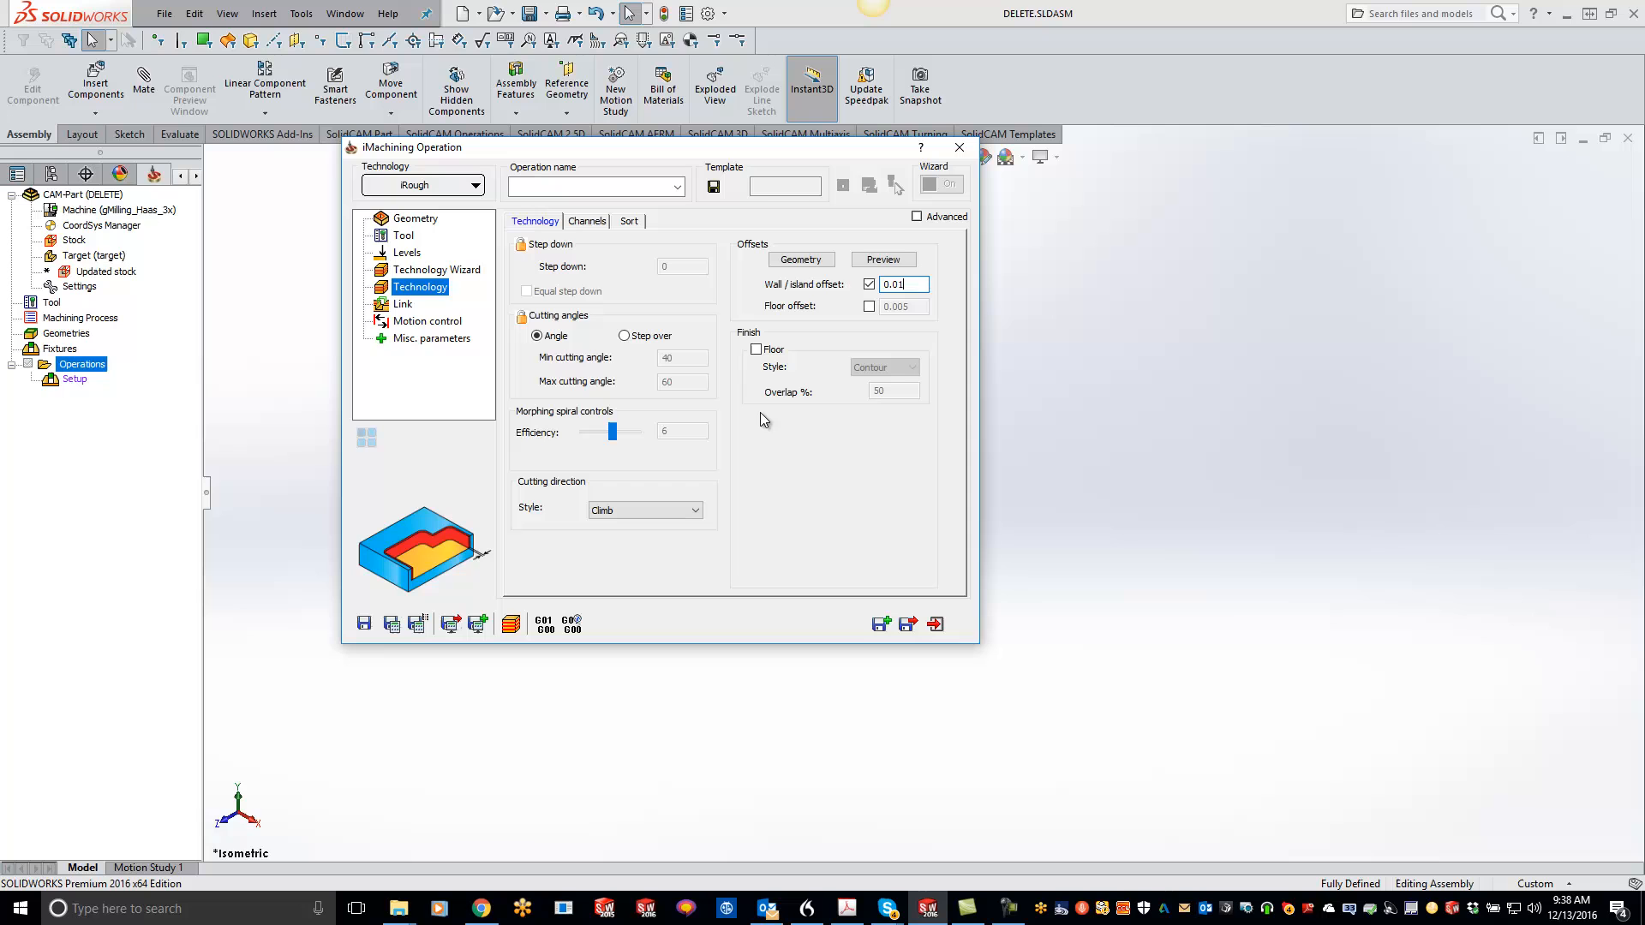
{"action": "mouse_move", "coordinate": [900, 315]}
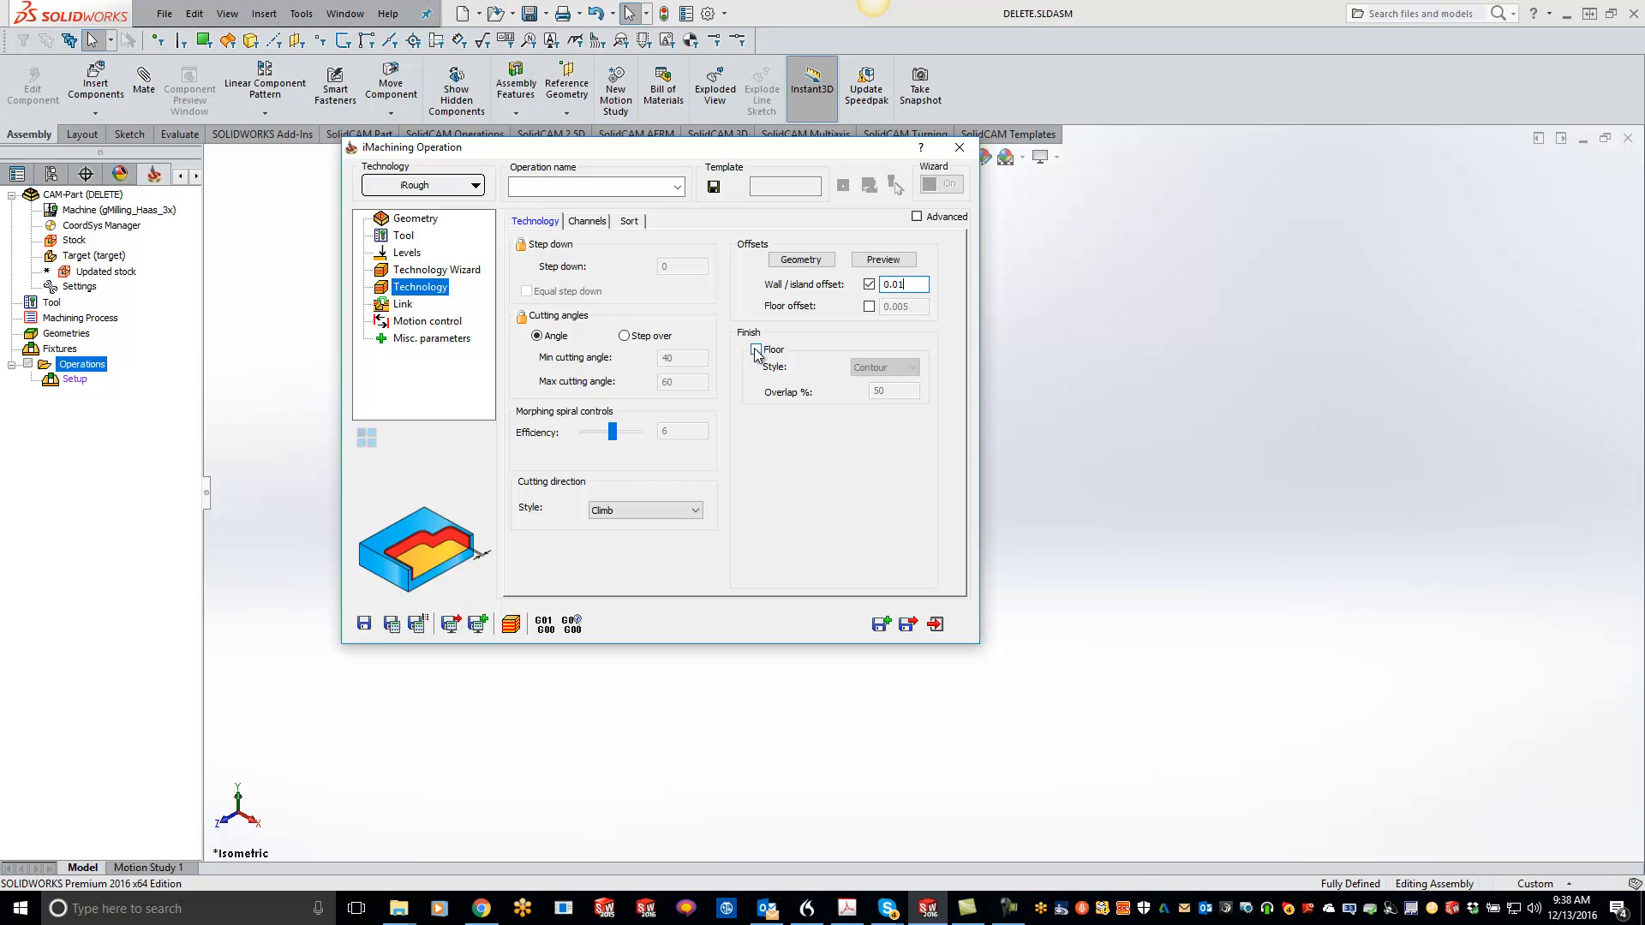
{"action": "left_click", "coordinate": [756, 350]}
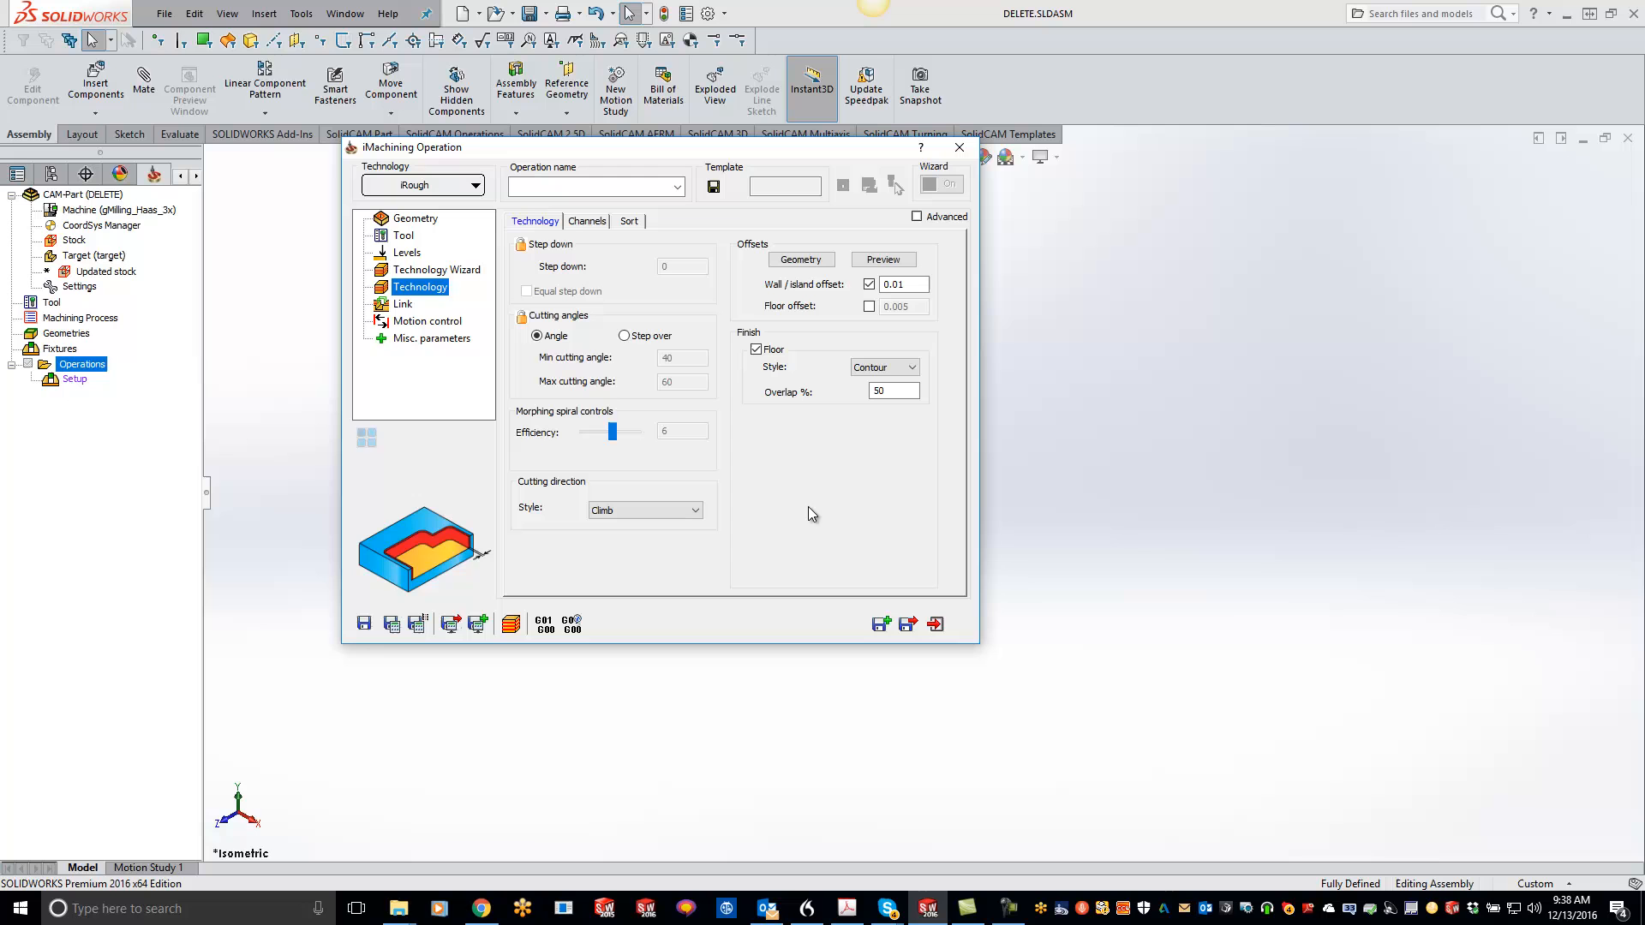
{"action": "mouse_move", "coordinate": [721, 217]}
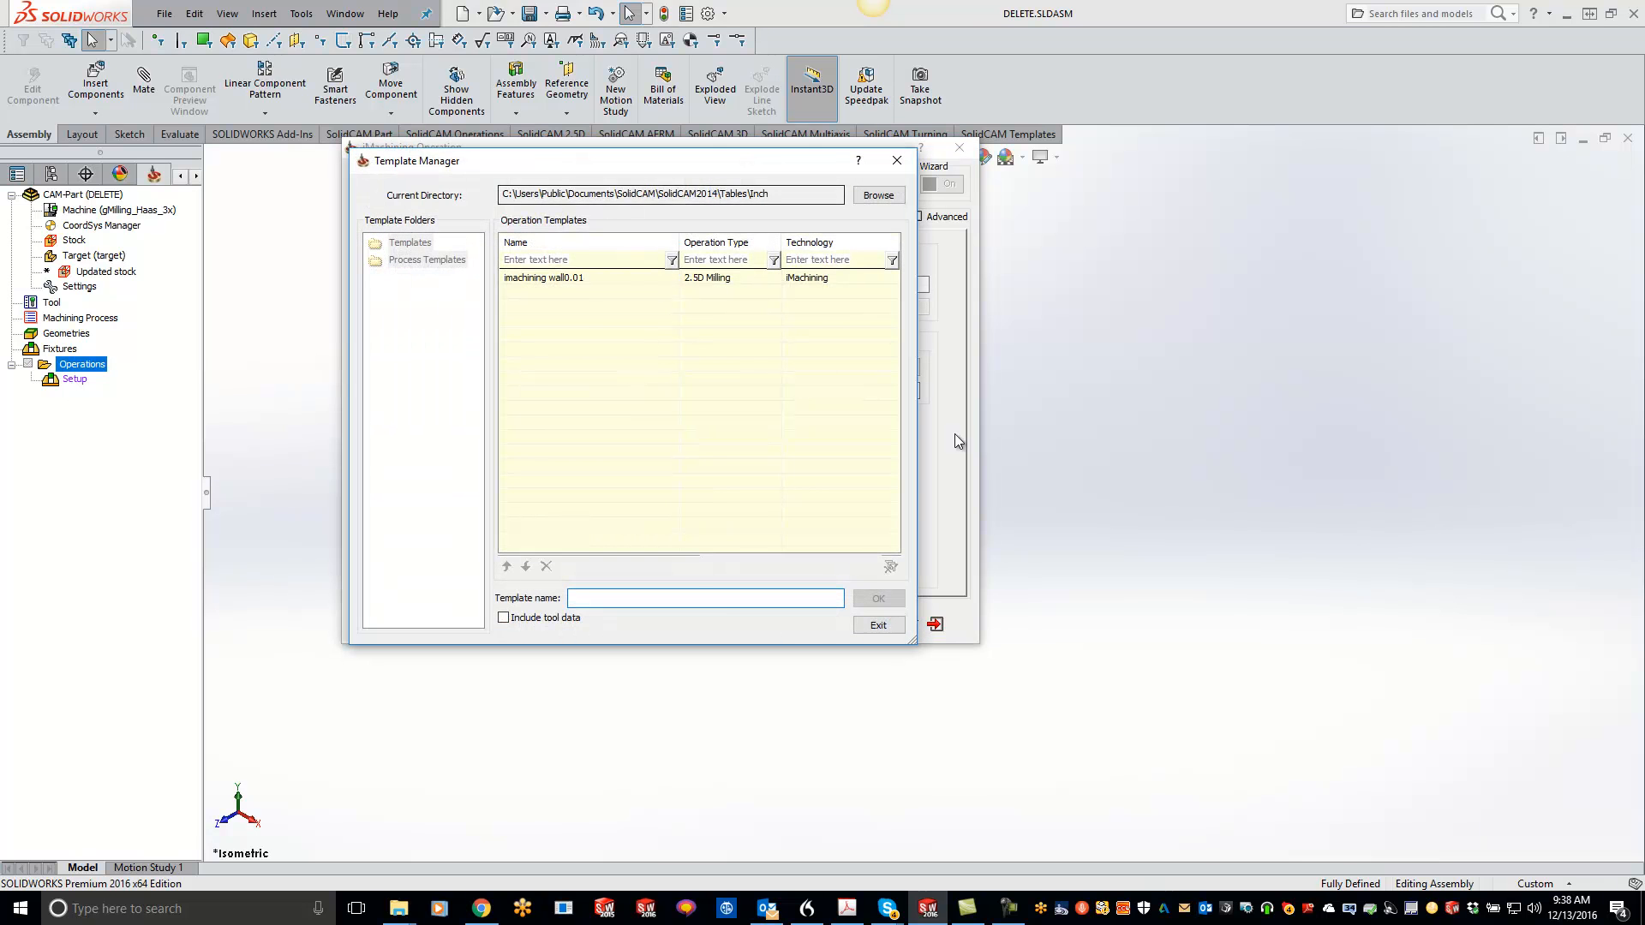
Step: Save the settings as the 'imachining wall0.01' template and exit without adding the operation
{"action": "left_click", "coordinate": [543, 278]}
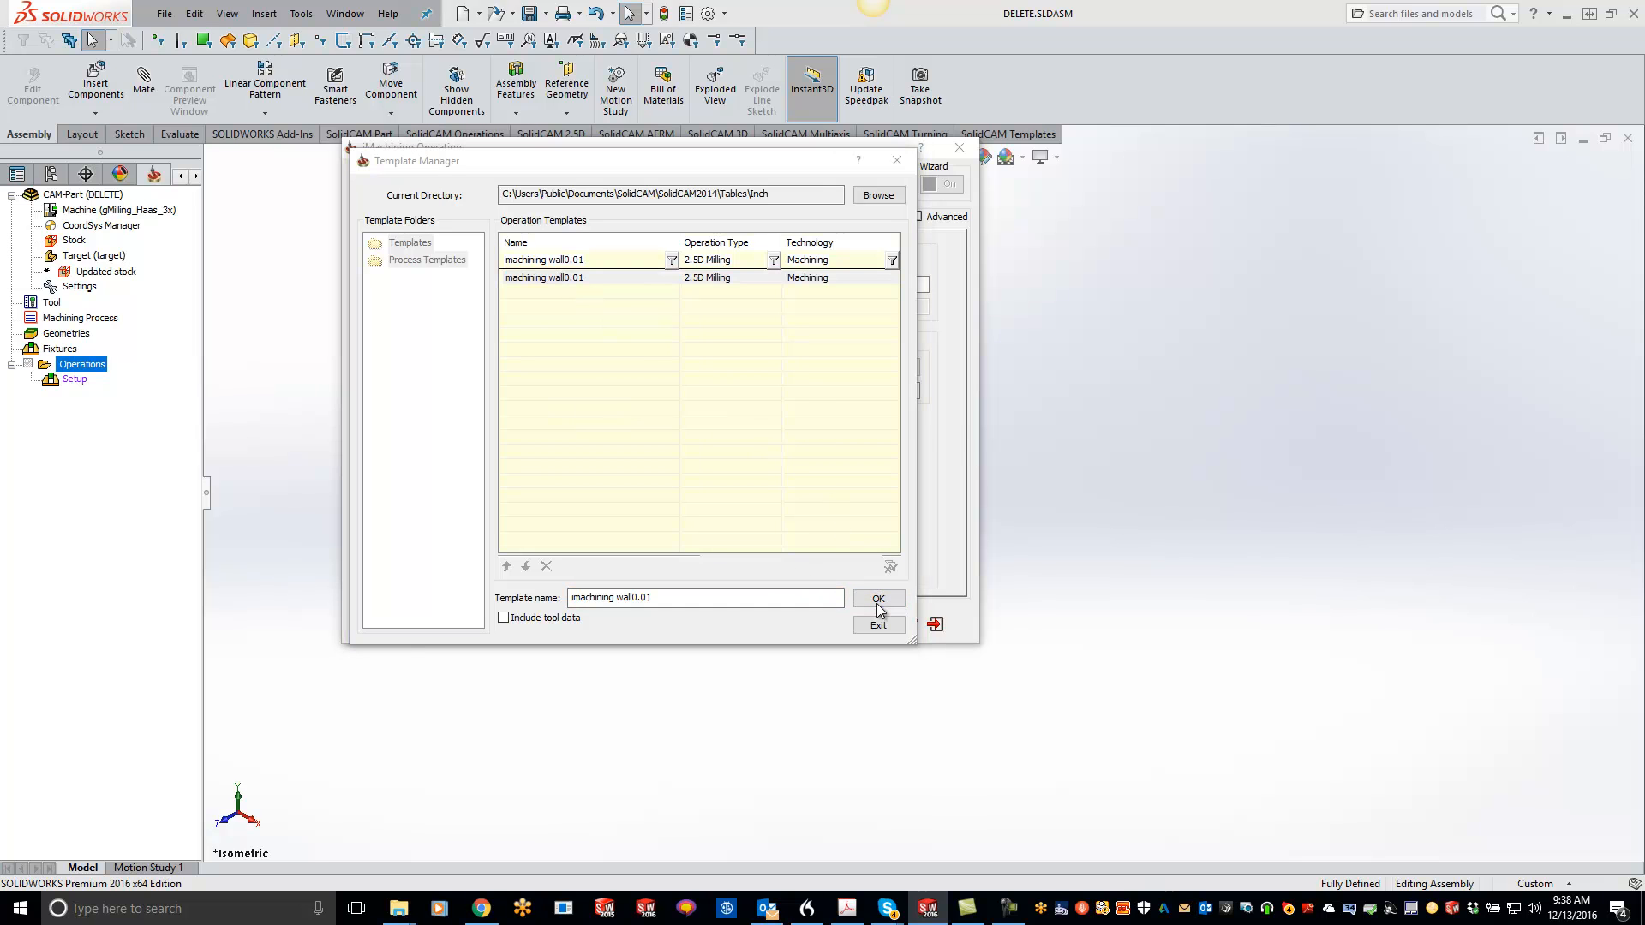
{"action": "left_click", "coordinate": [878, 598]}
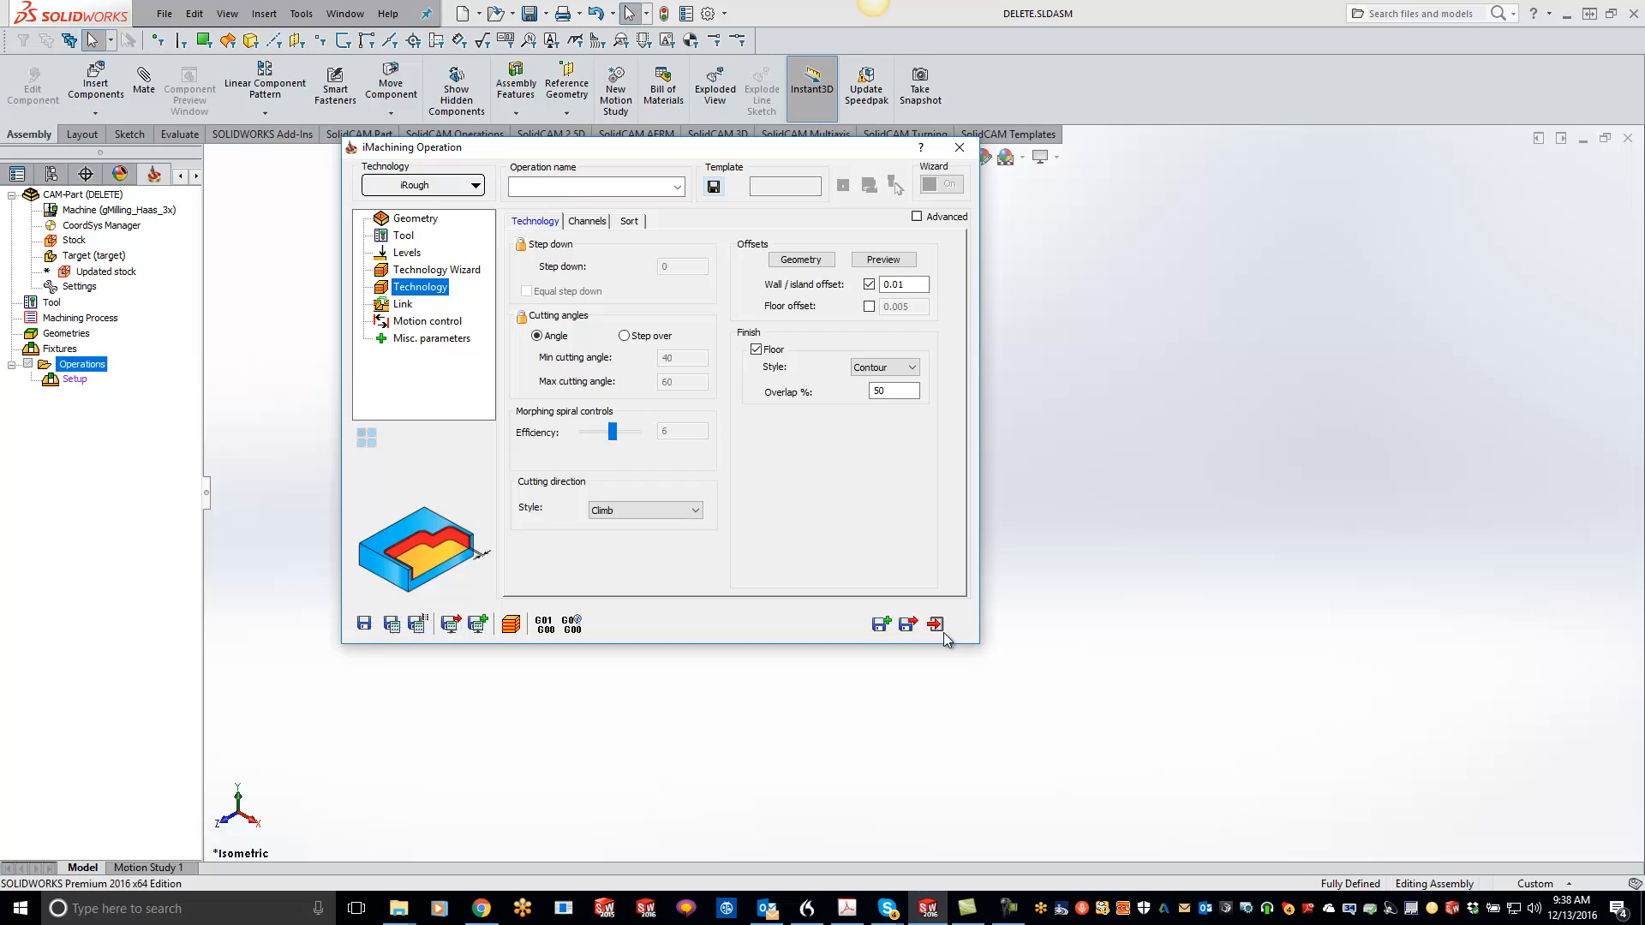
{"action": "left_click", "coordinate": [936, 624]}
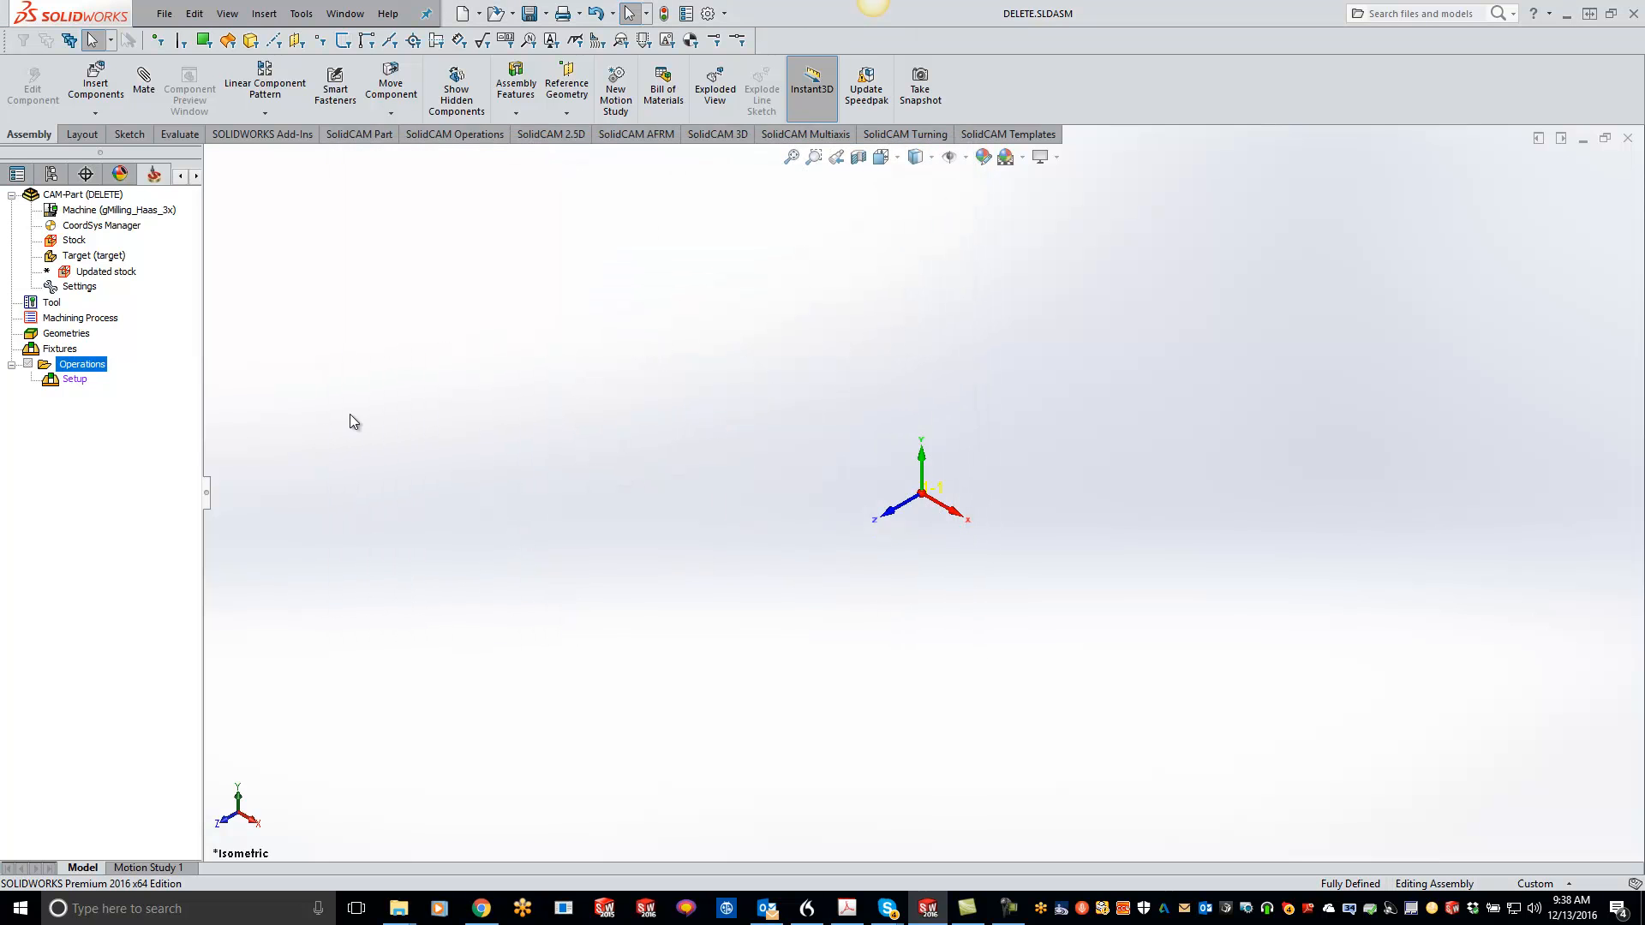
{"action": "mouse_move", "coordinate": [278, 361]}
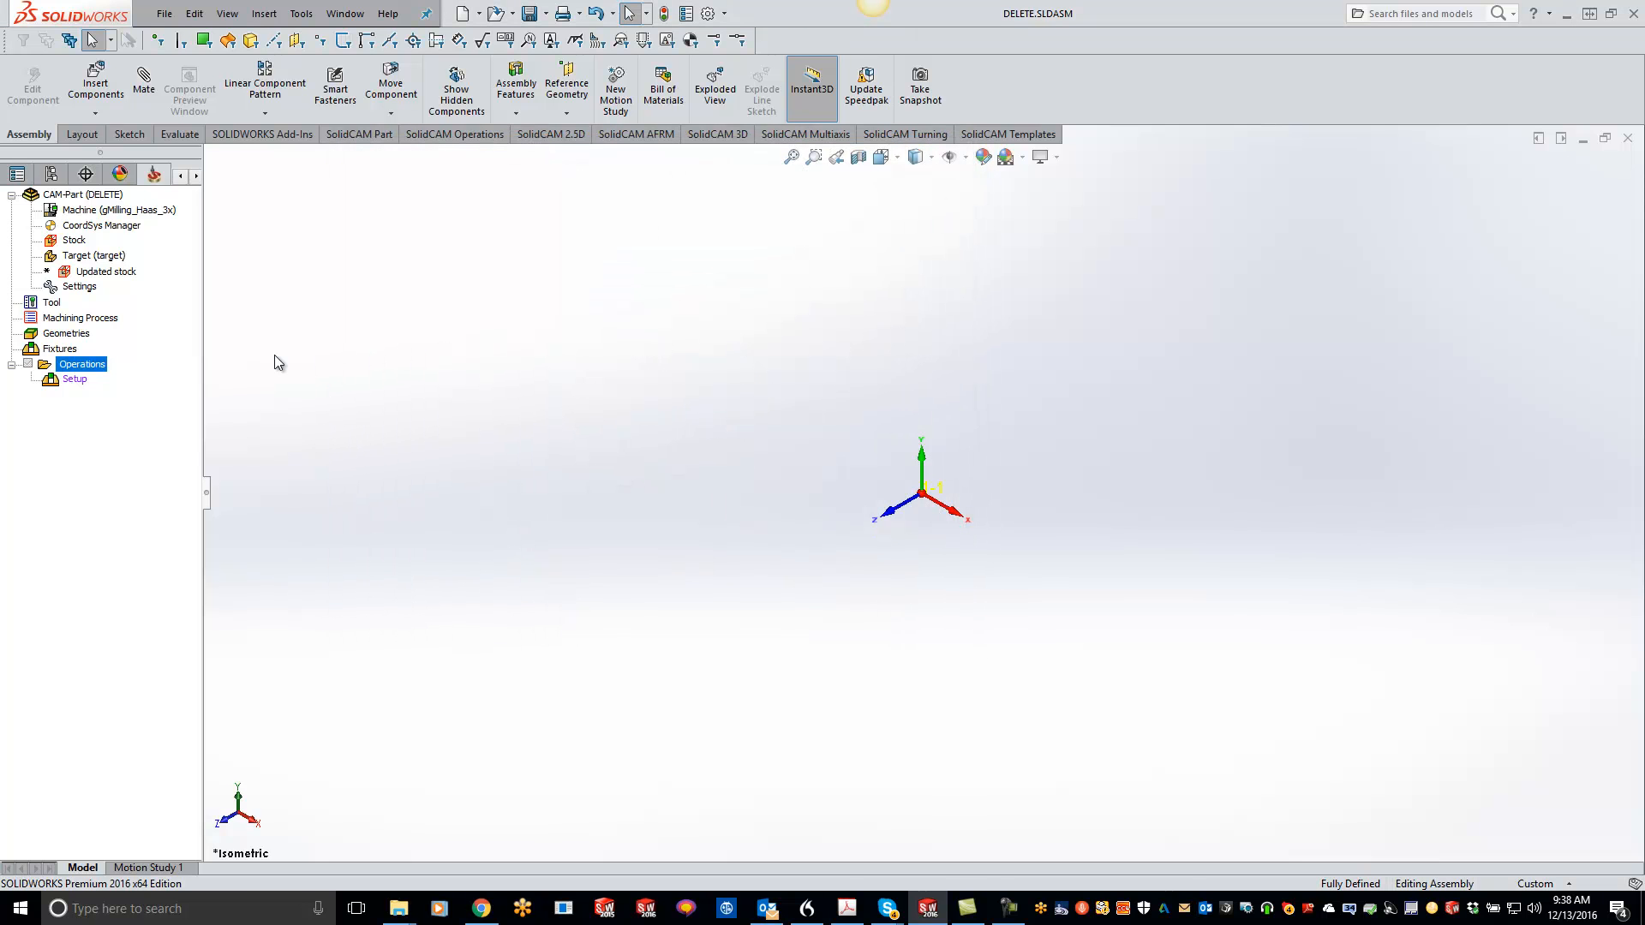
Step: In part Settings > Template, assign 'imachining wall0.01' as the default iMachining template and confirm
{"action": "left_click", "coordinate": [80, 287]}
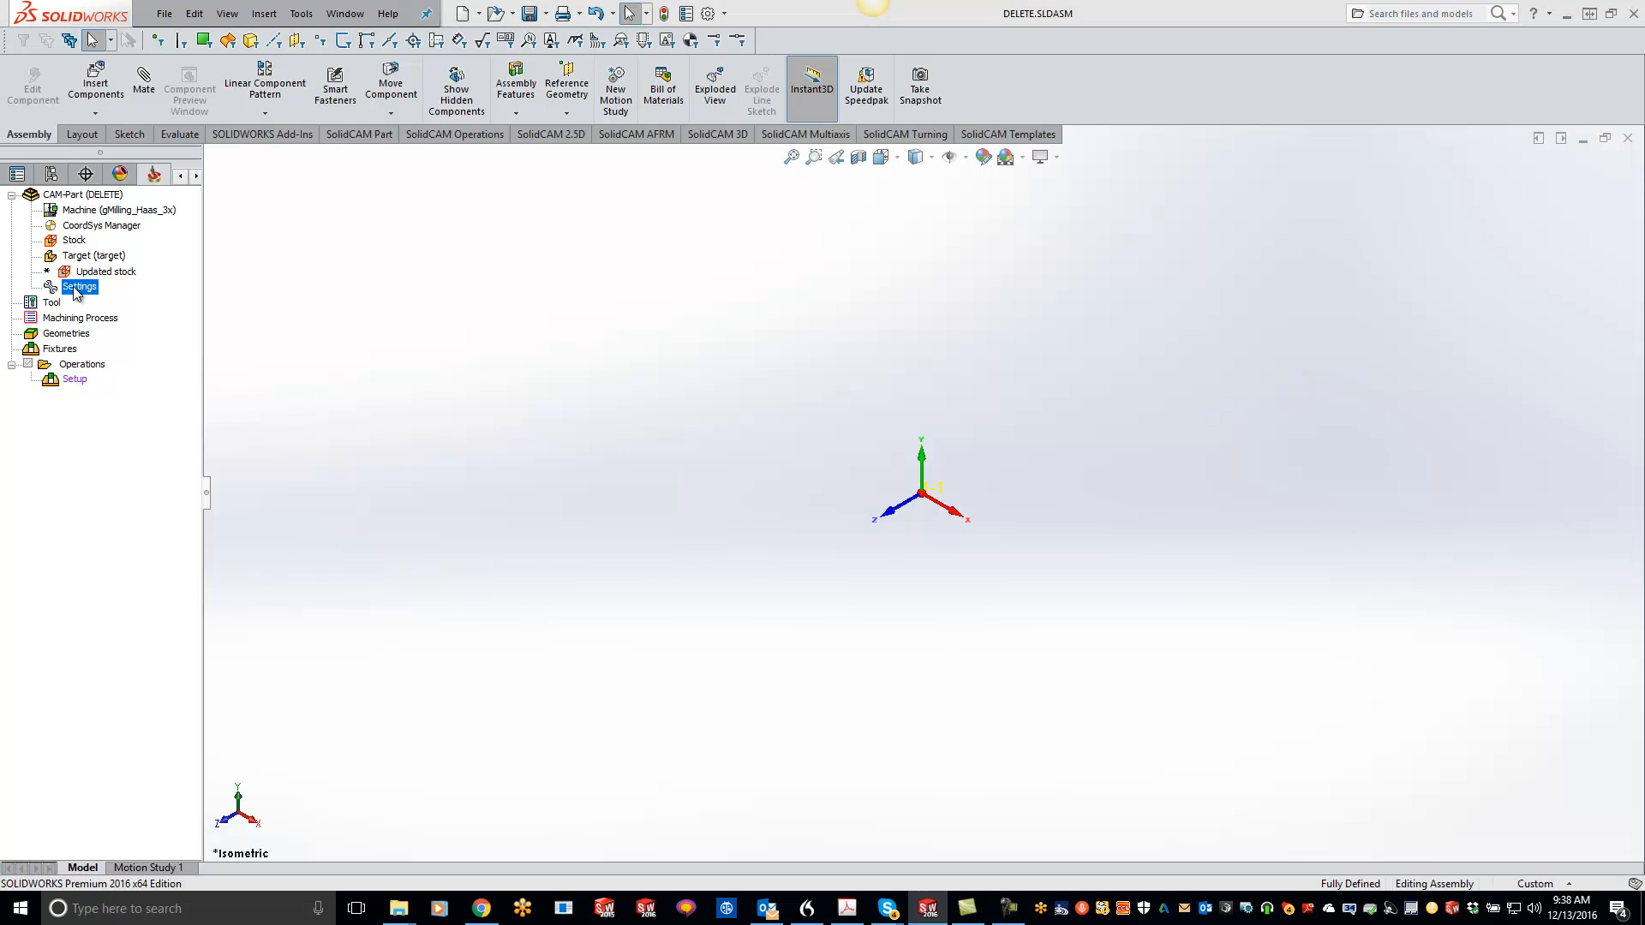
{"action": "double_click", "coordinate": [80, 286]}
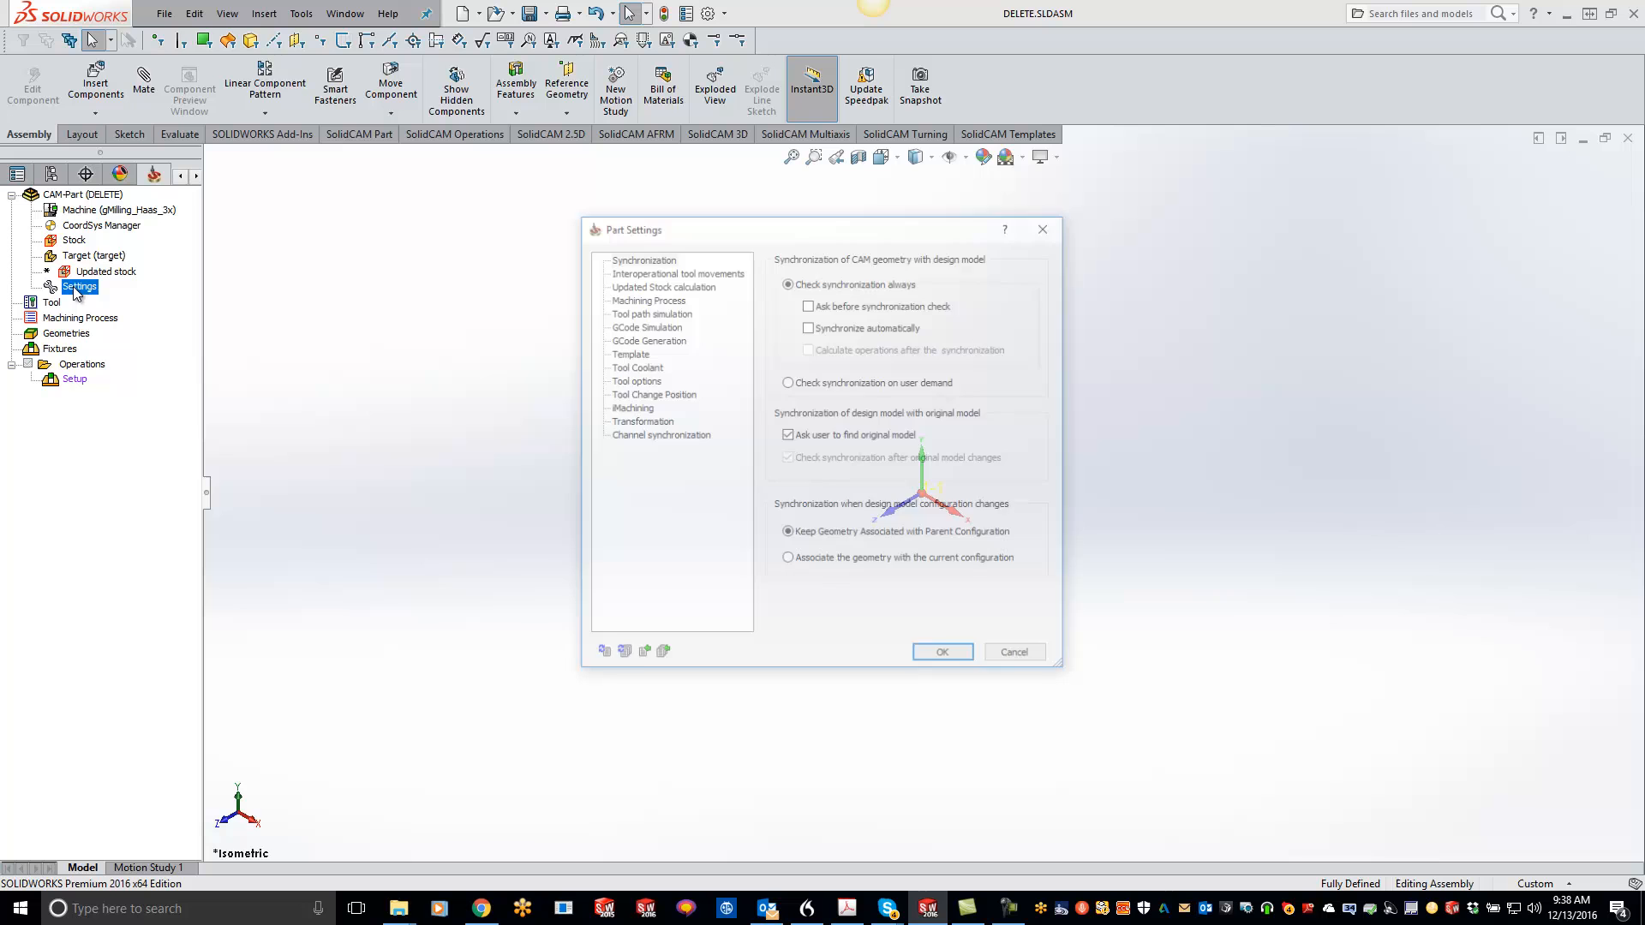
{"action": "left_click", "coordinate": [627, 353]}
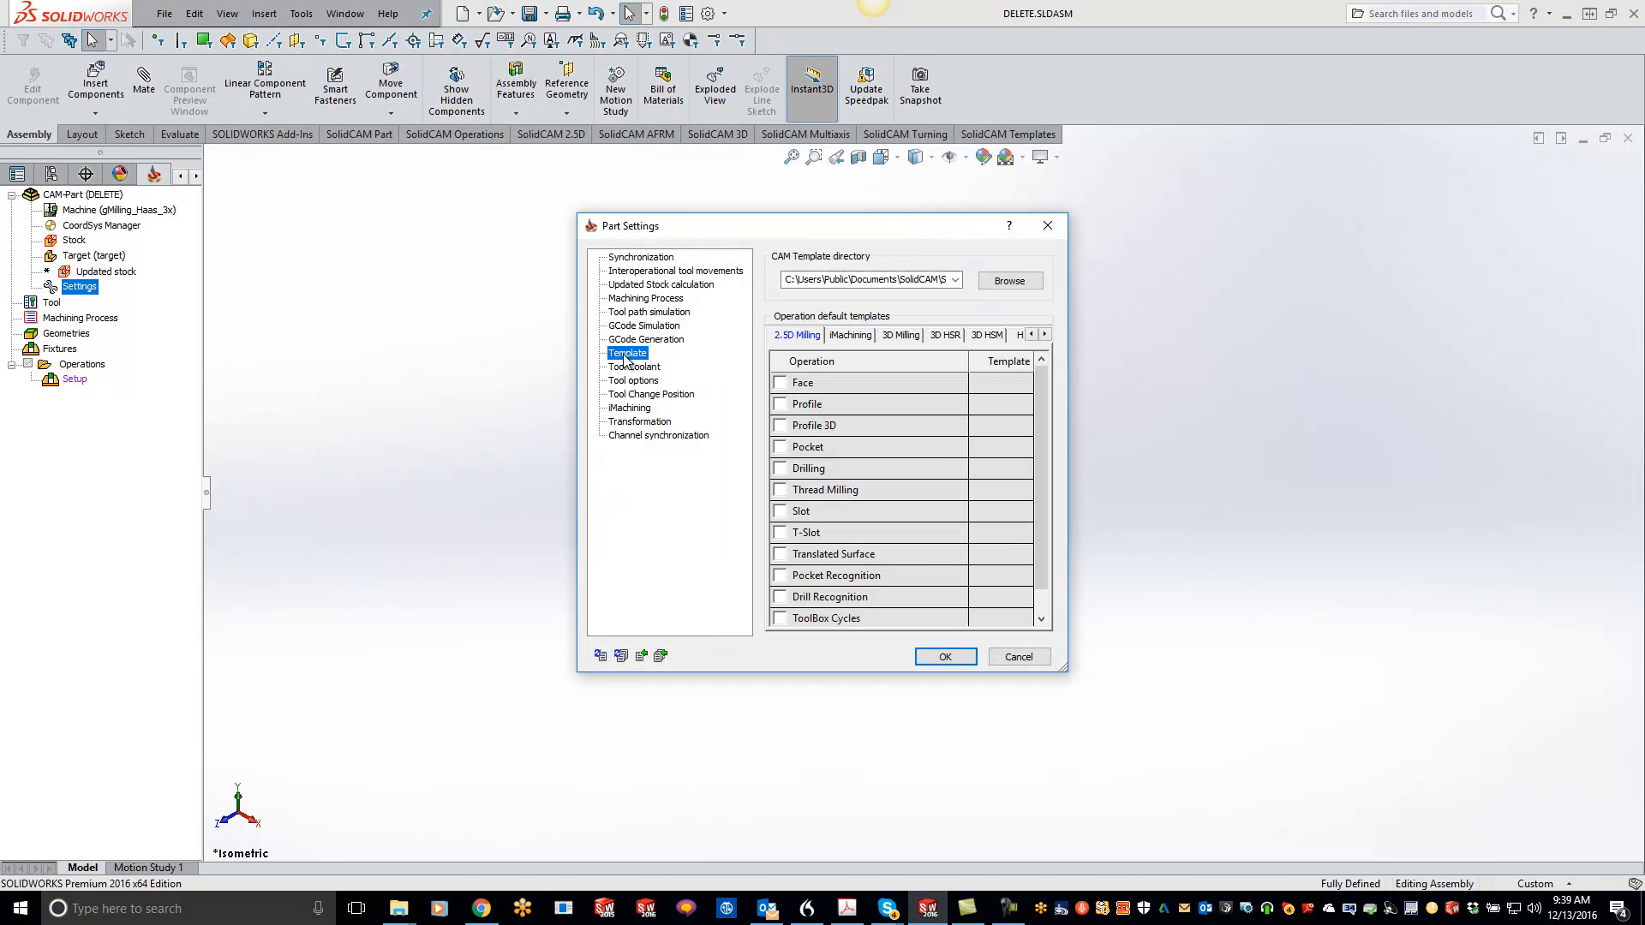
{"action": "left_click", "coordinate": [850, 334]}
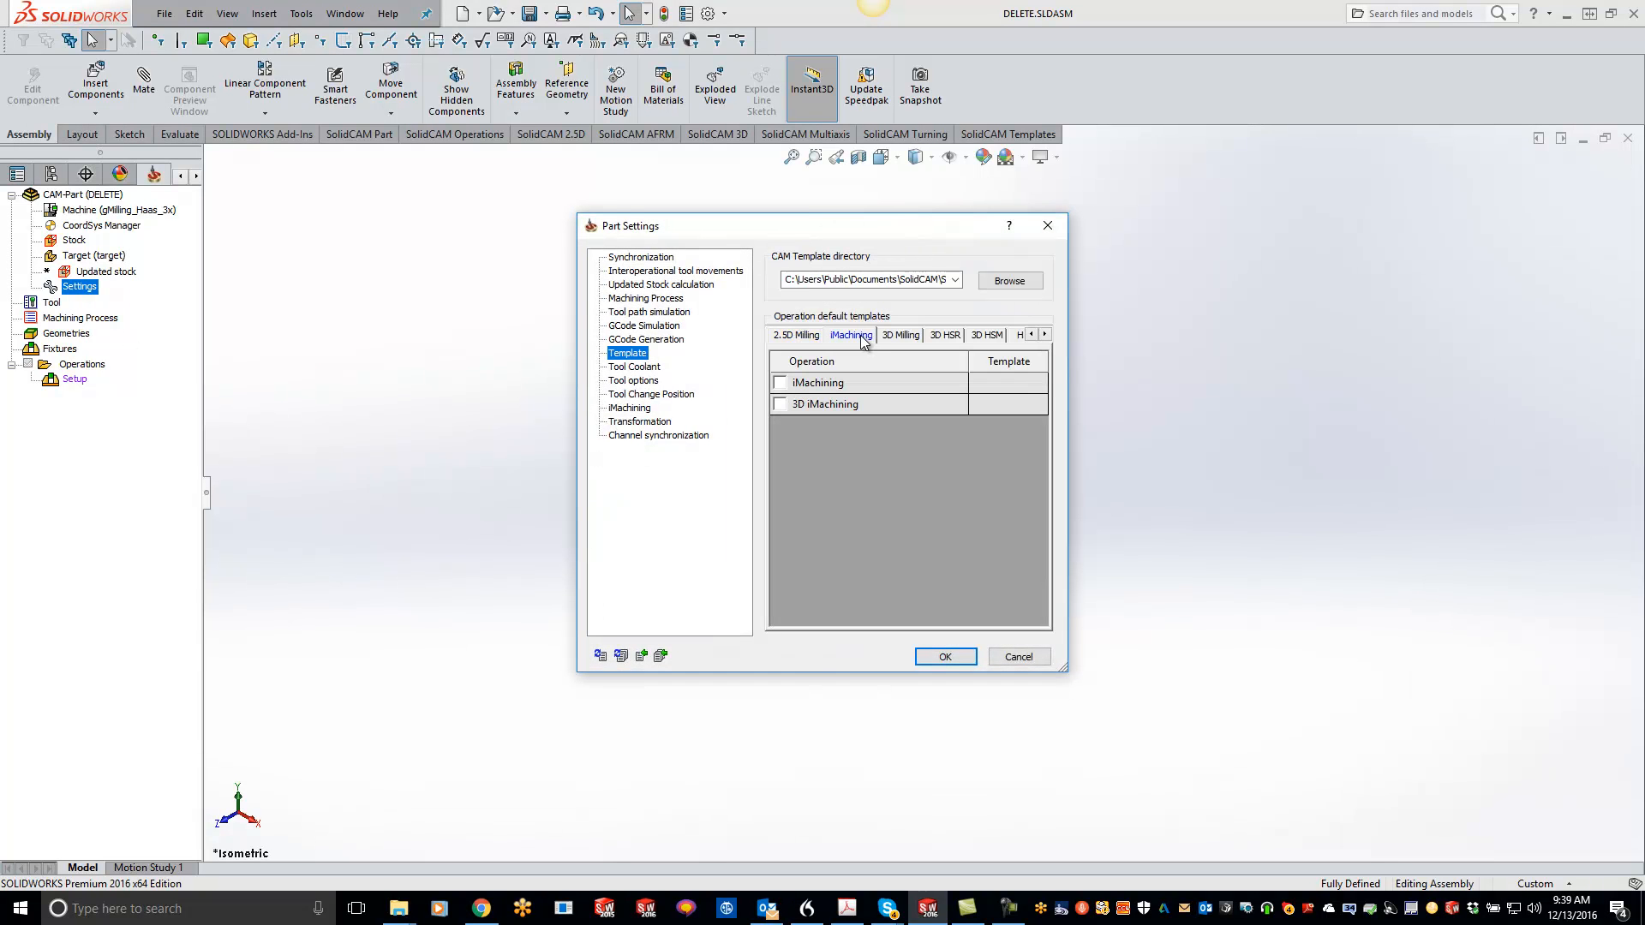
{"action": "left_click", "coordinate": [780, 382]}
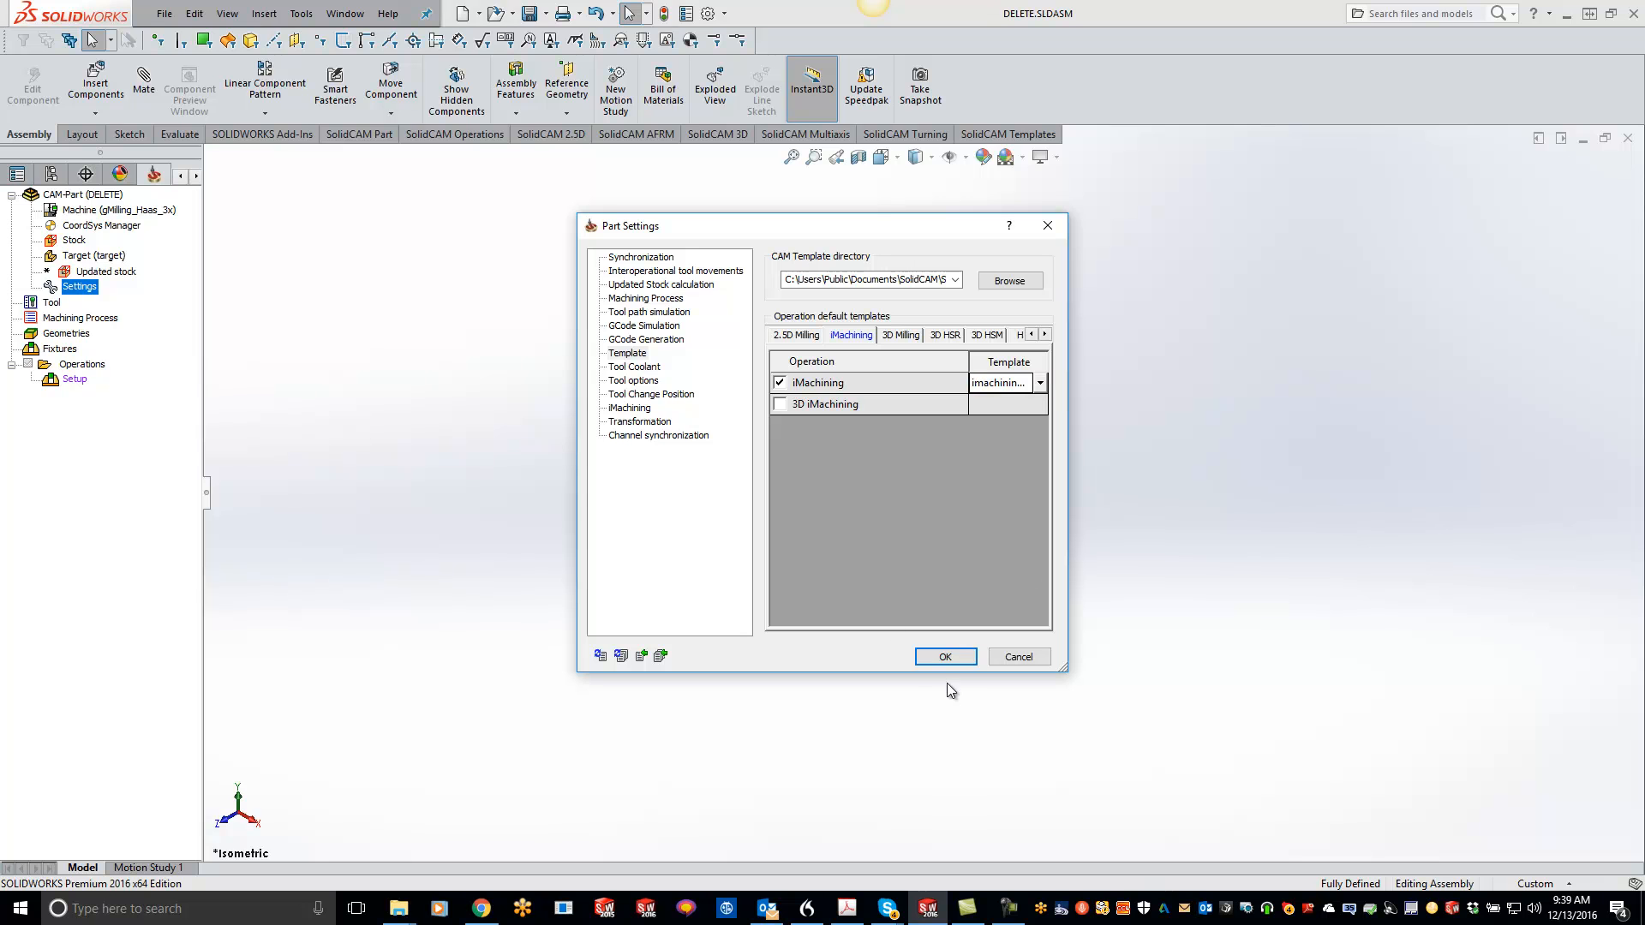
{"action": "left_click", "coordinate": [942, 657]}
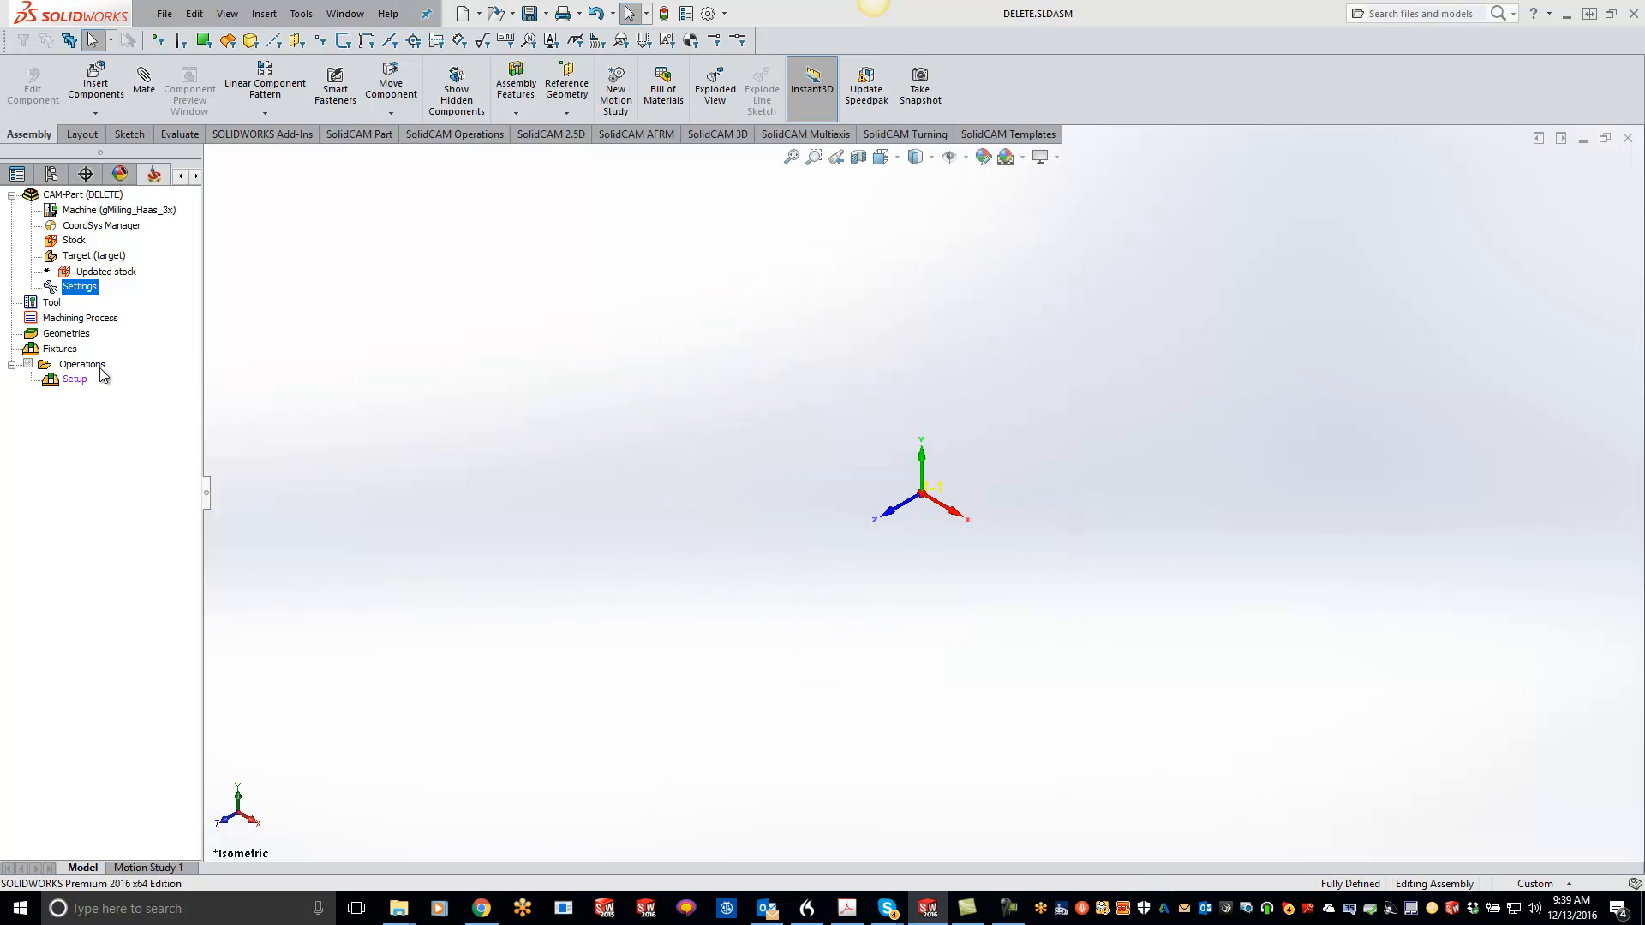
Step: Add a new iMachining operation and verify its Technology page shows the 0.01 offset and floor finish
{"action": "right_click", "coordinate": [81, 363]}
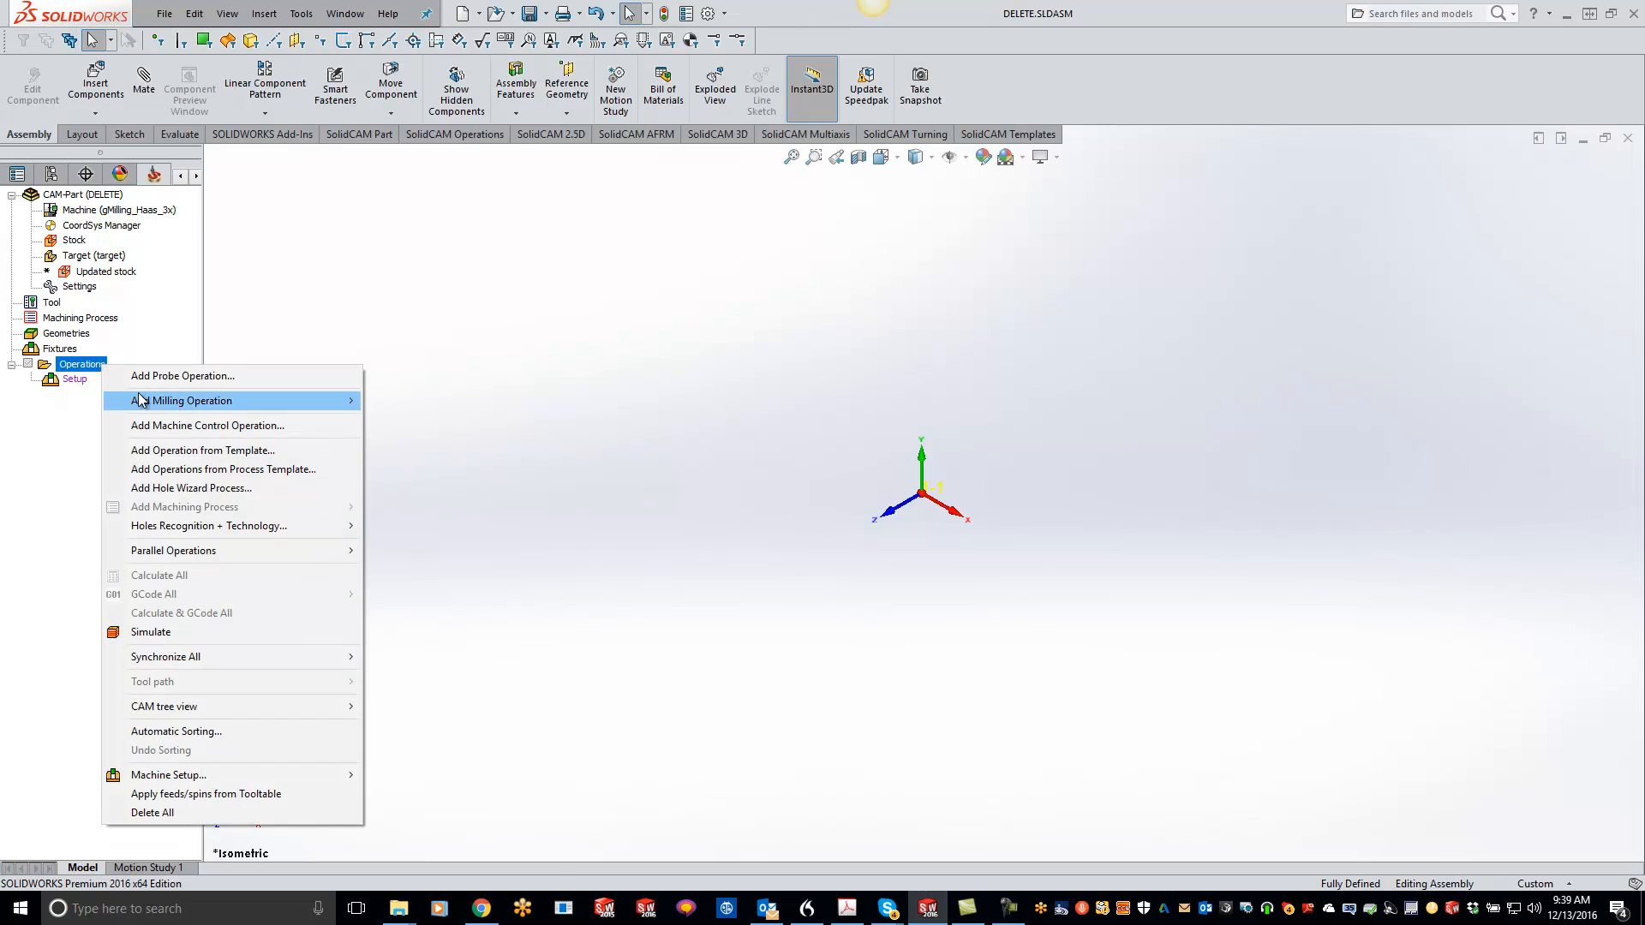
{"action": "left_click", "coordinate": [434, 343]}
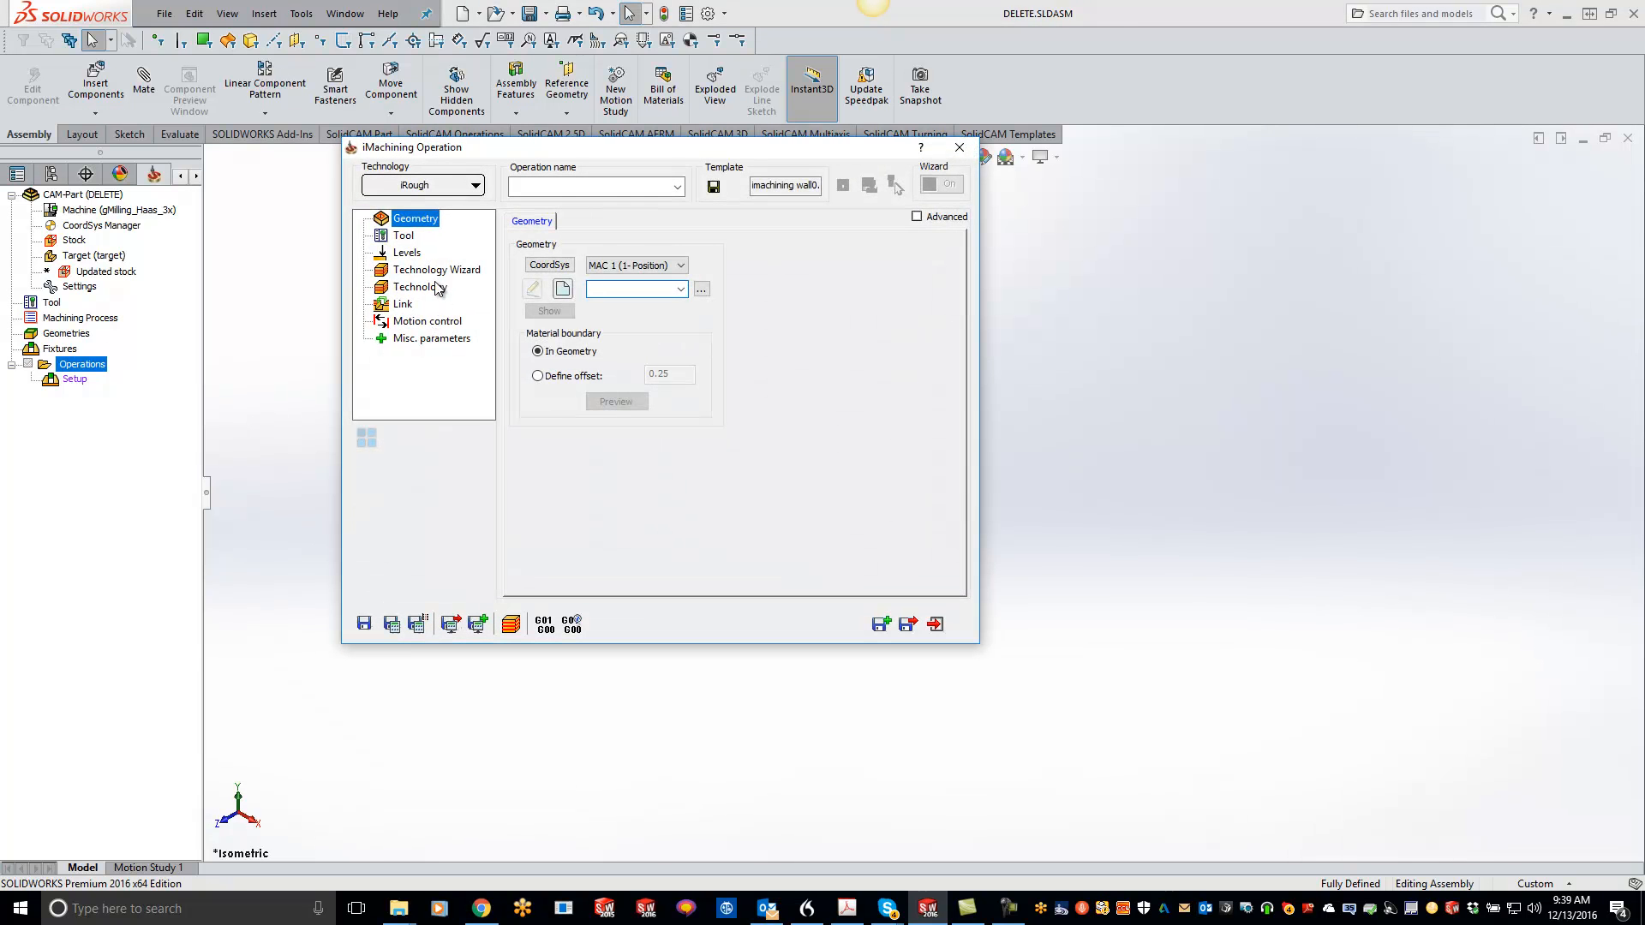
{"action": "left_click", "coordinate": [420, 286]}
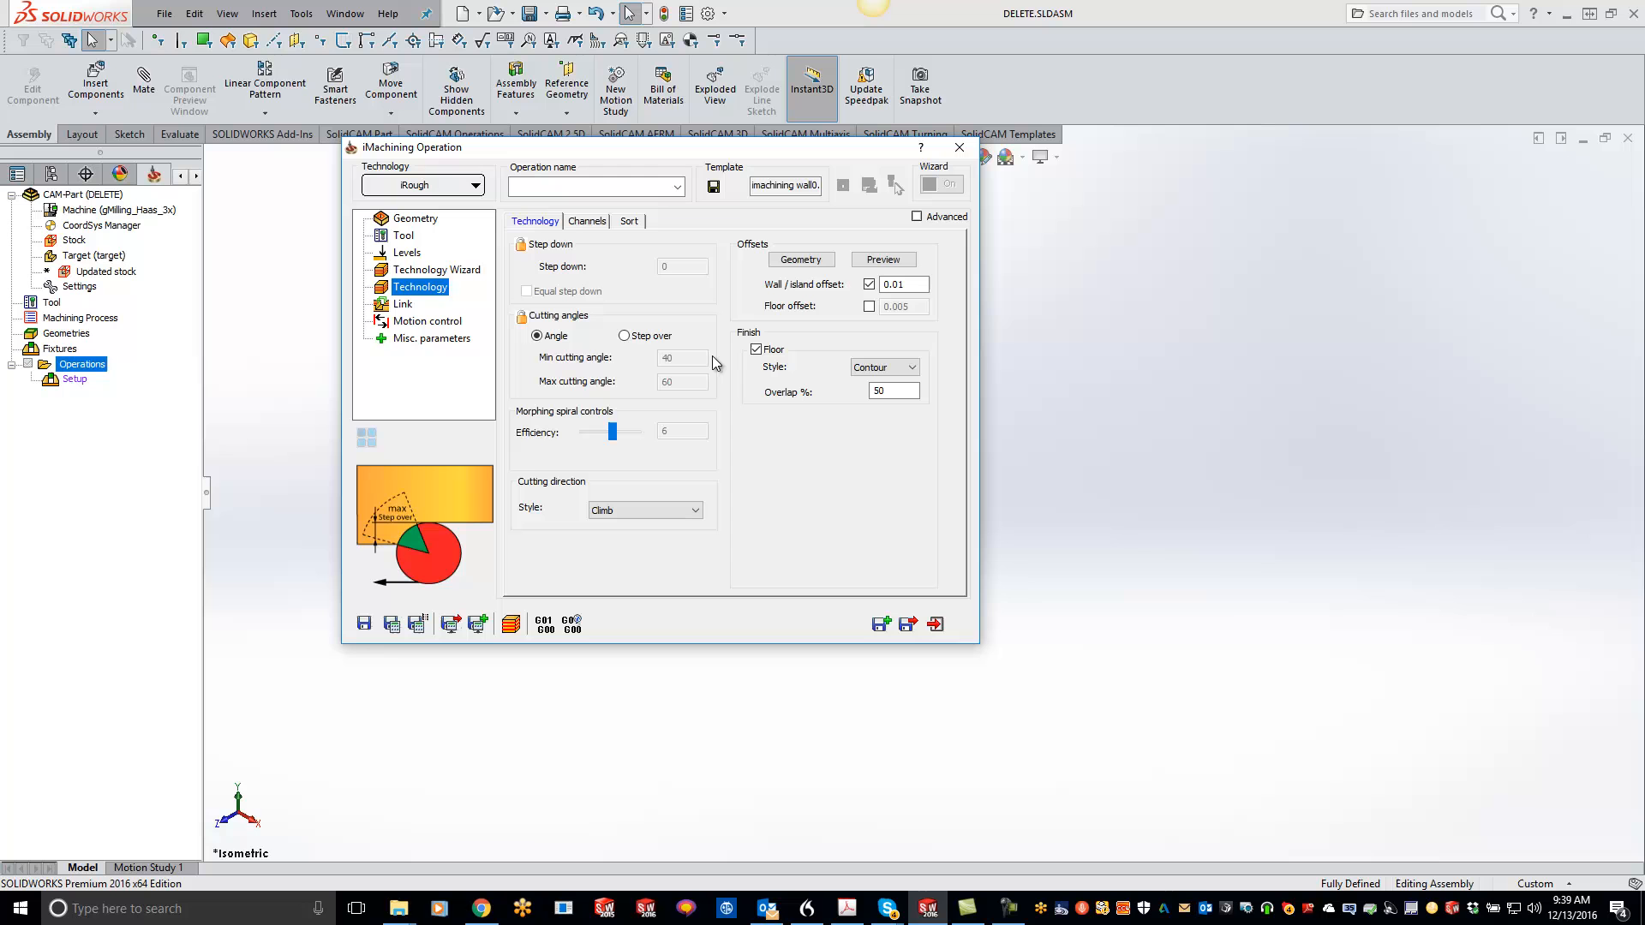
{"action": "mouse_move", "coordinate": [926, 555]}
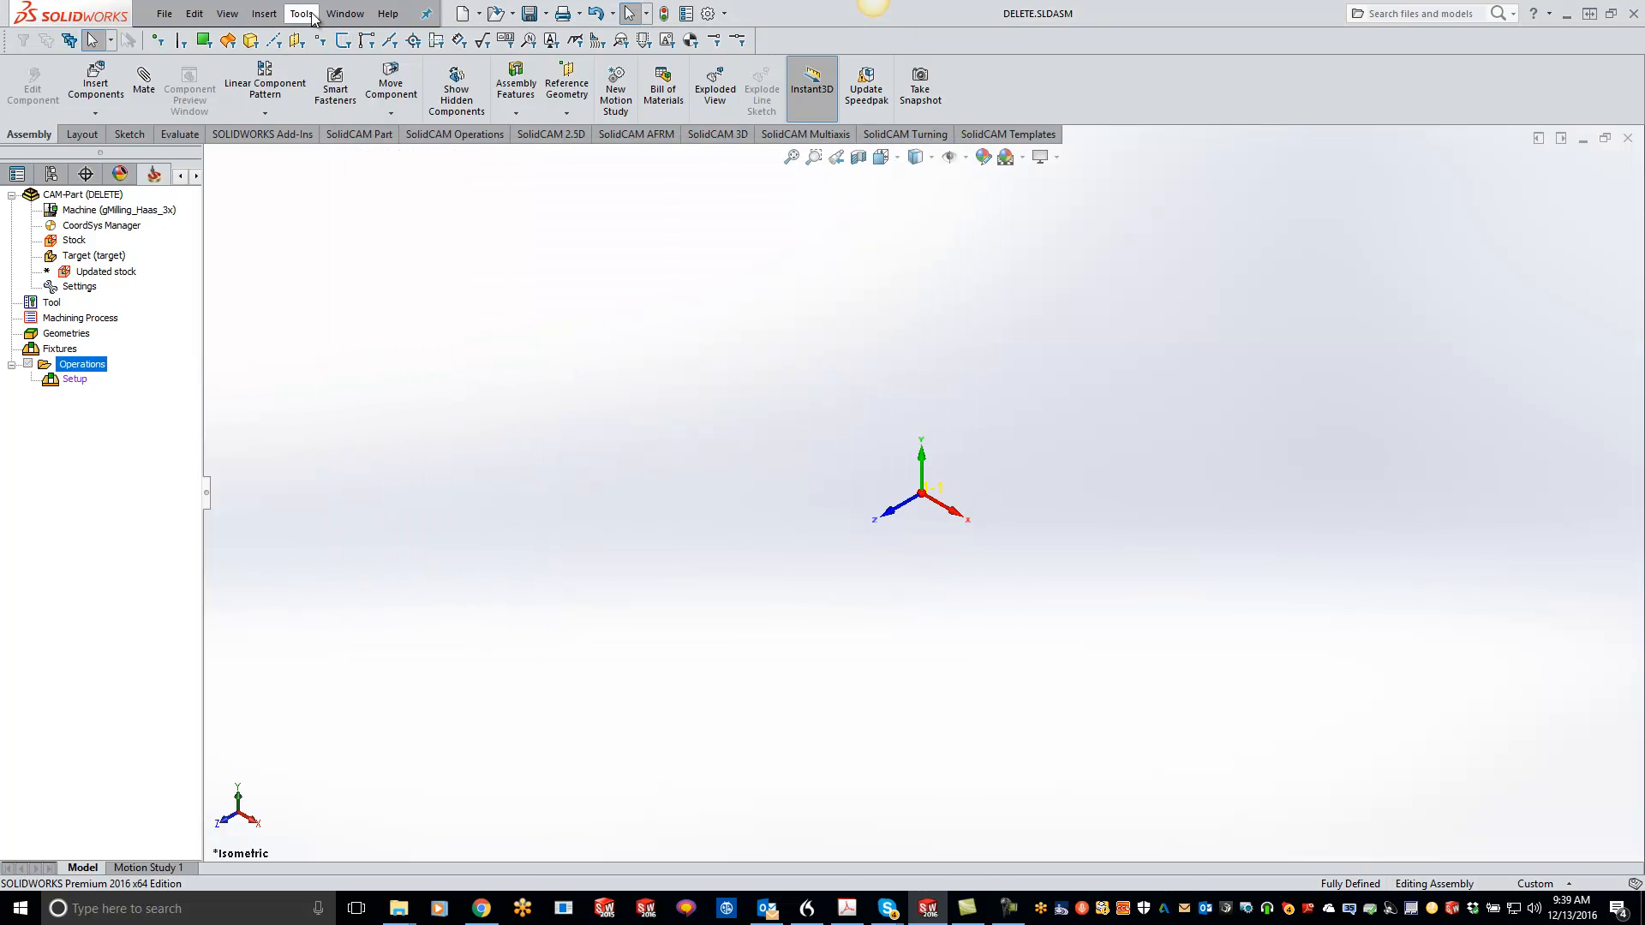
Step: Open the global SolidCAM settings on the Defaults > Template page
{"action": "left_click", "coordinate": [302, 12]}
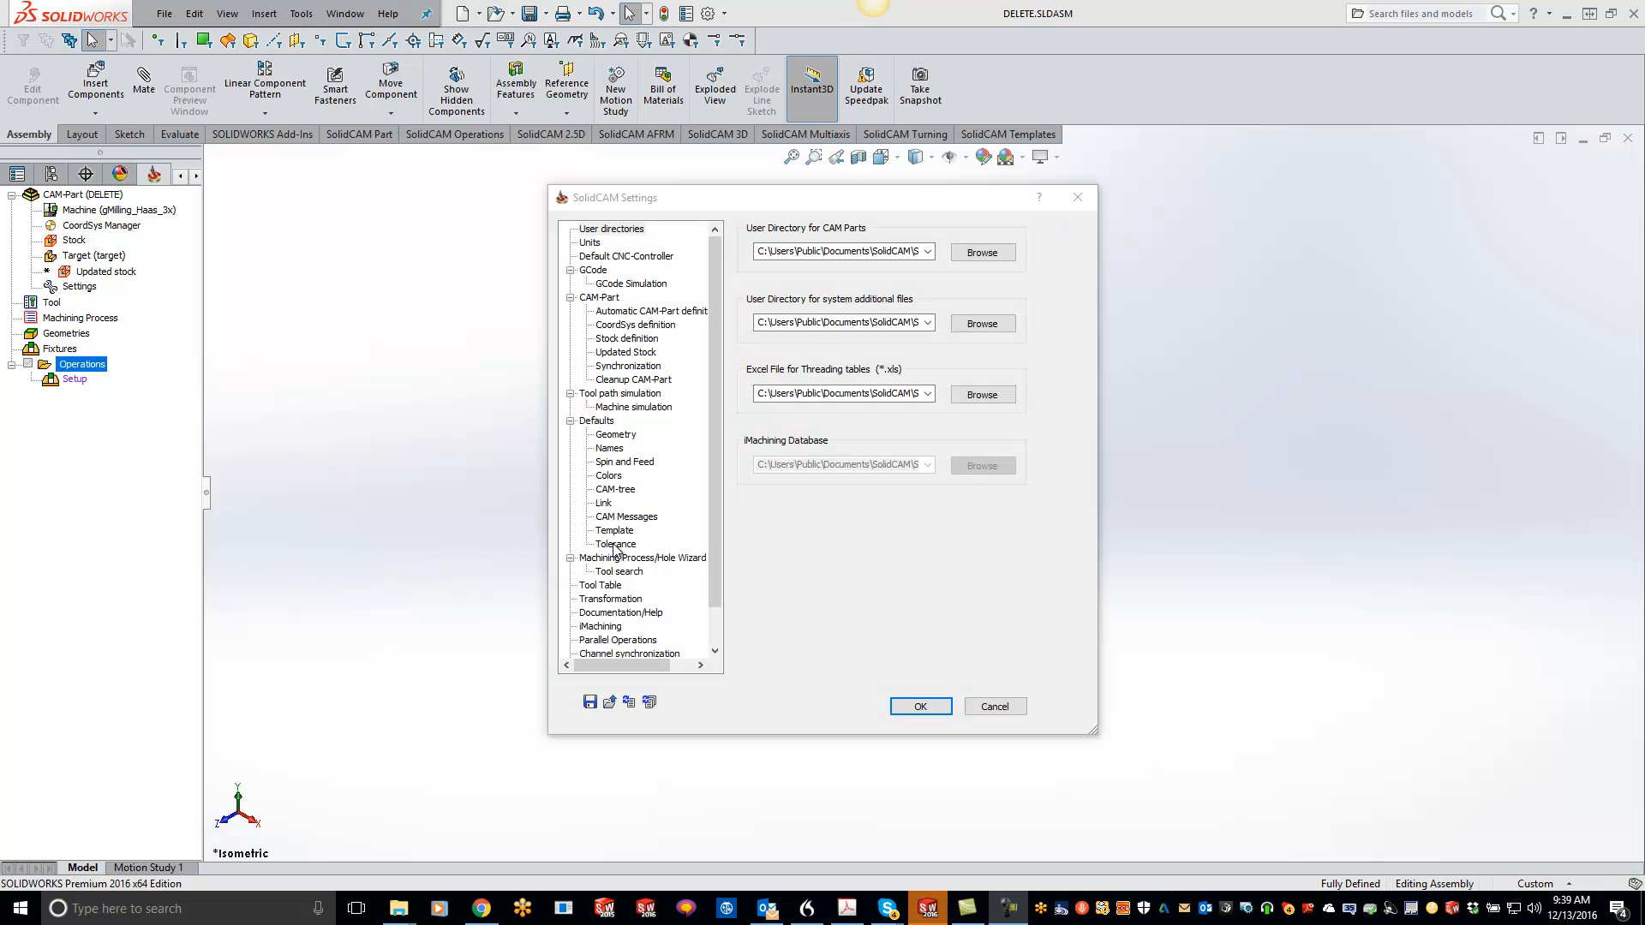
{"action": "left_click", "coordinate": [615, 530]}
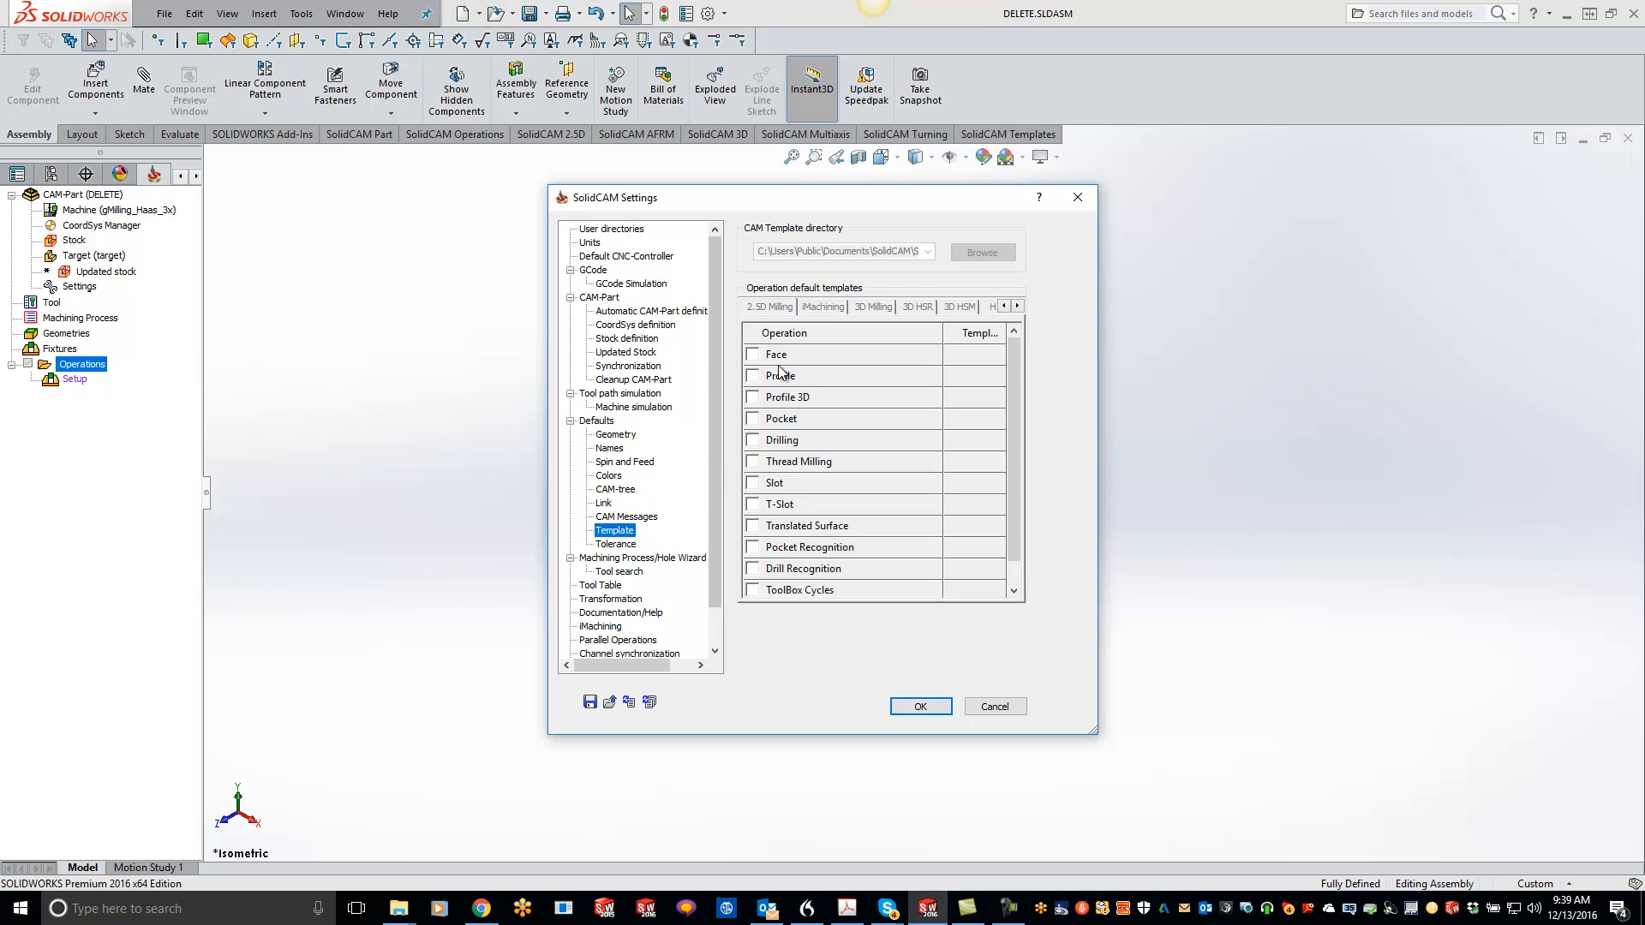
{"action": "mouse_move", "coordinate": [845, 323]}
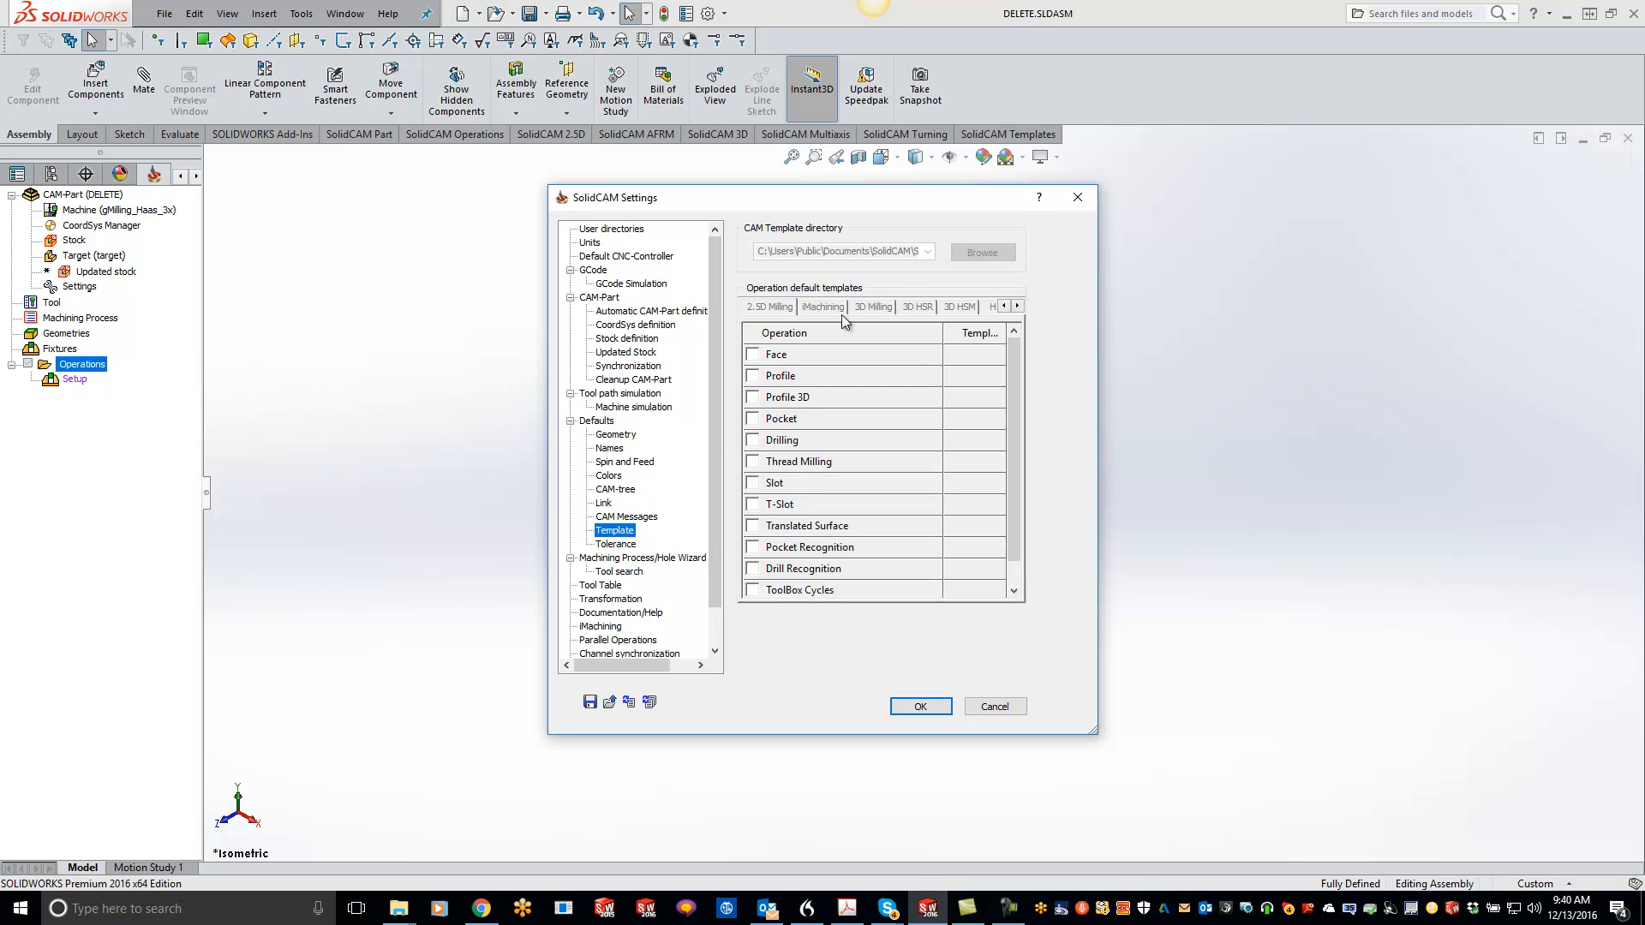